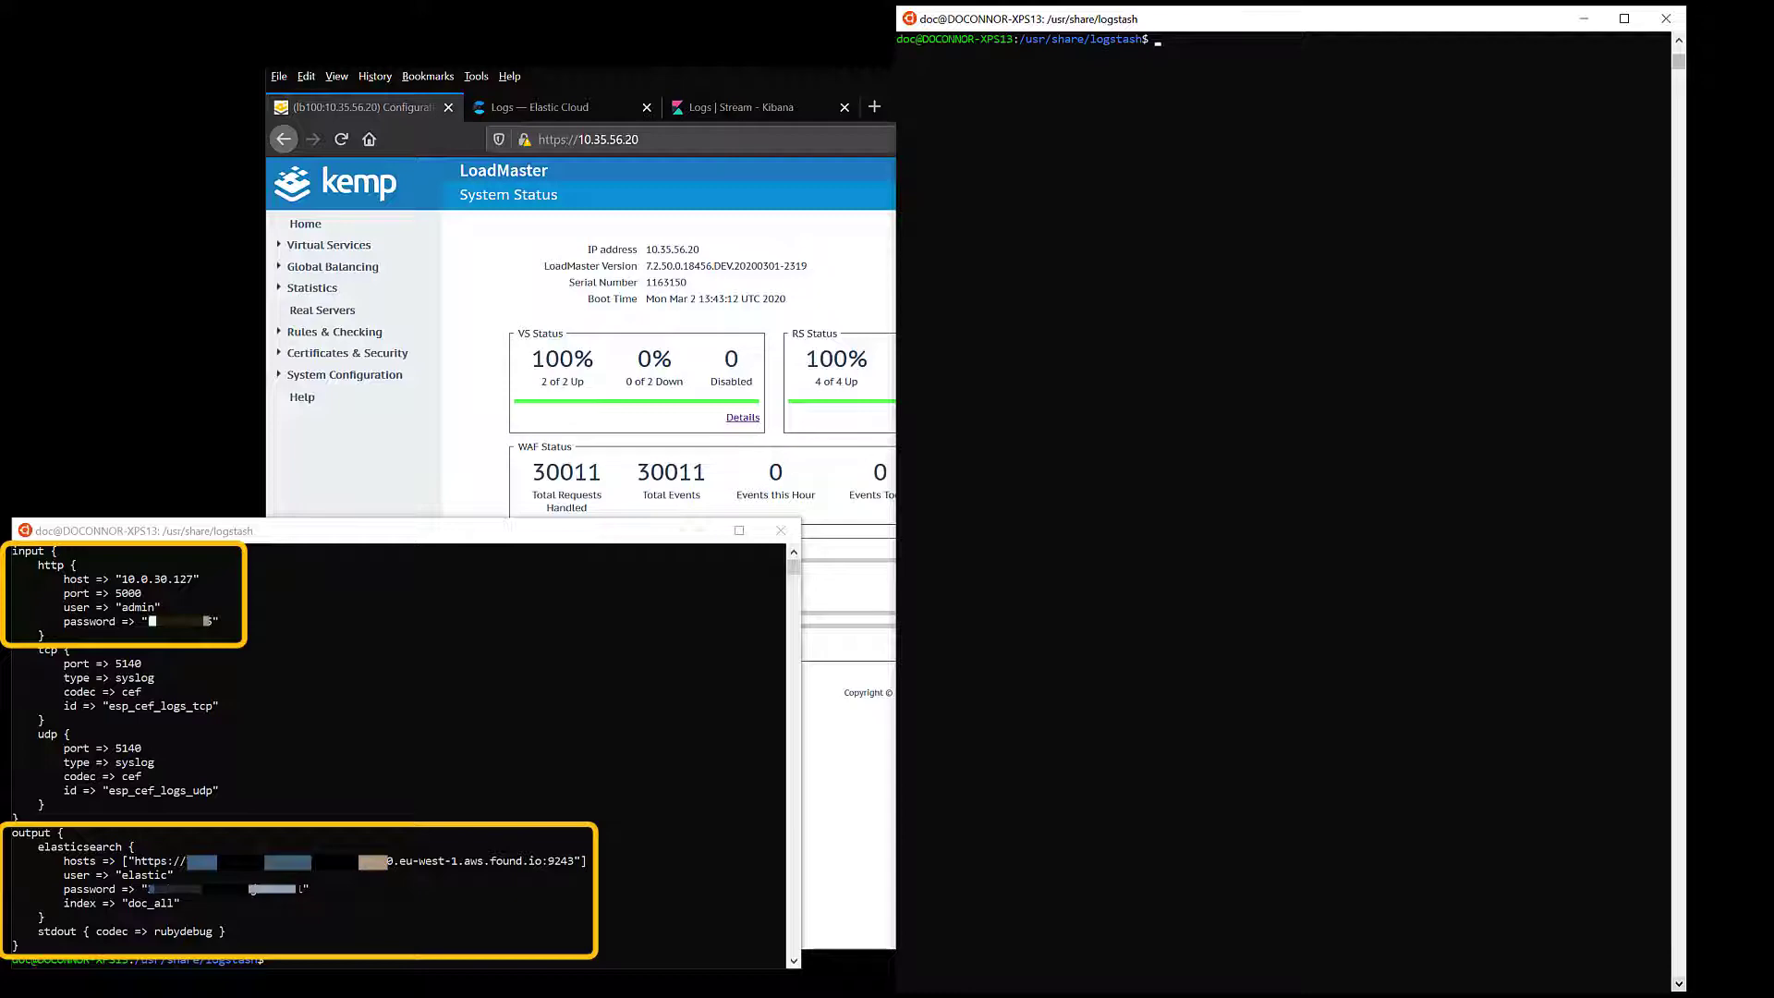
pyautogui.moveTo(540, 107)
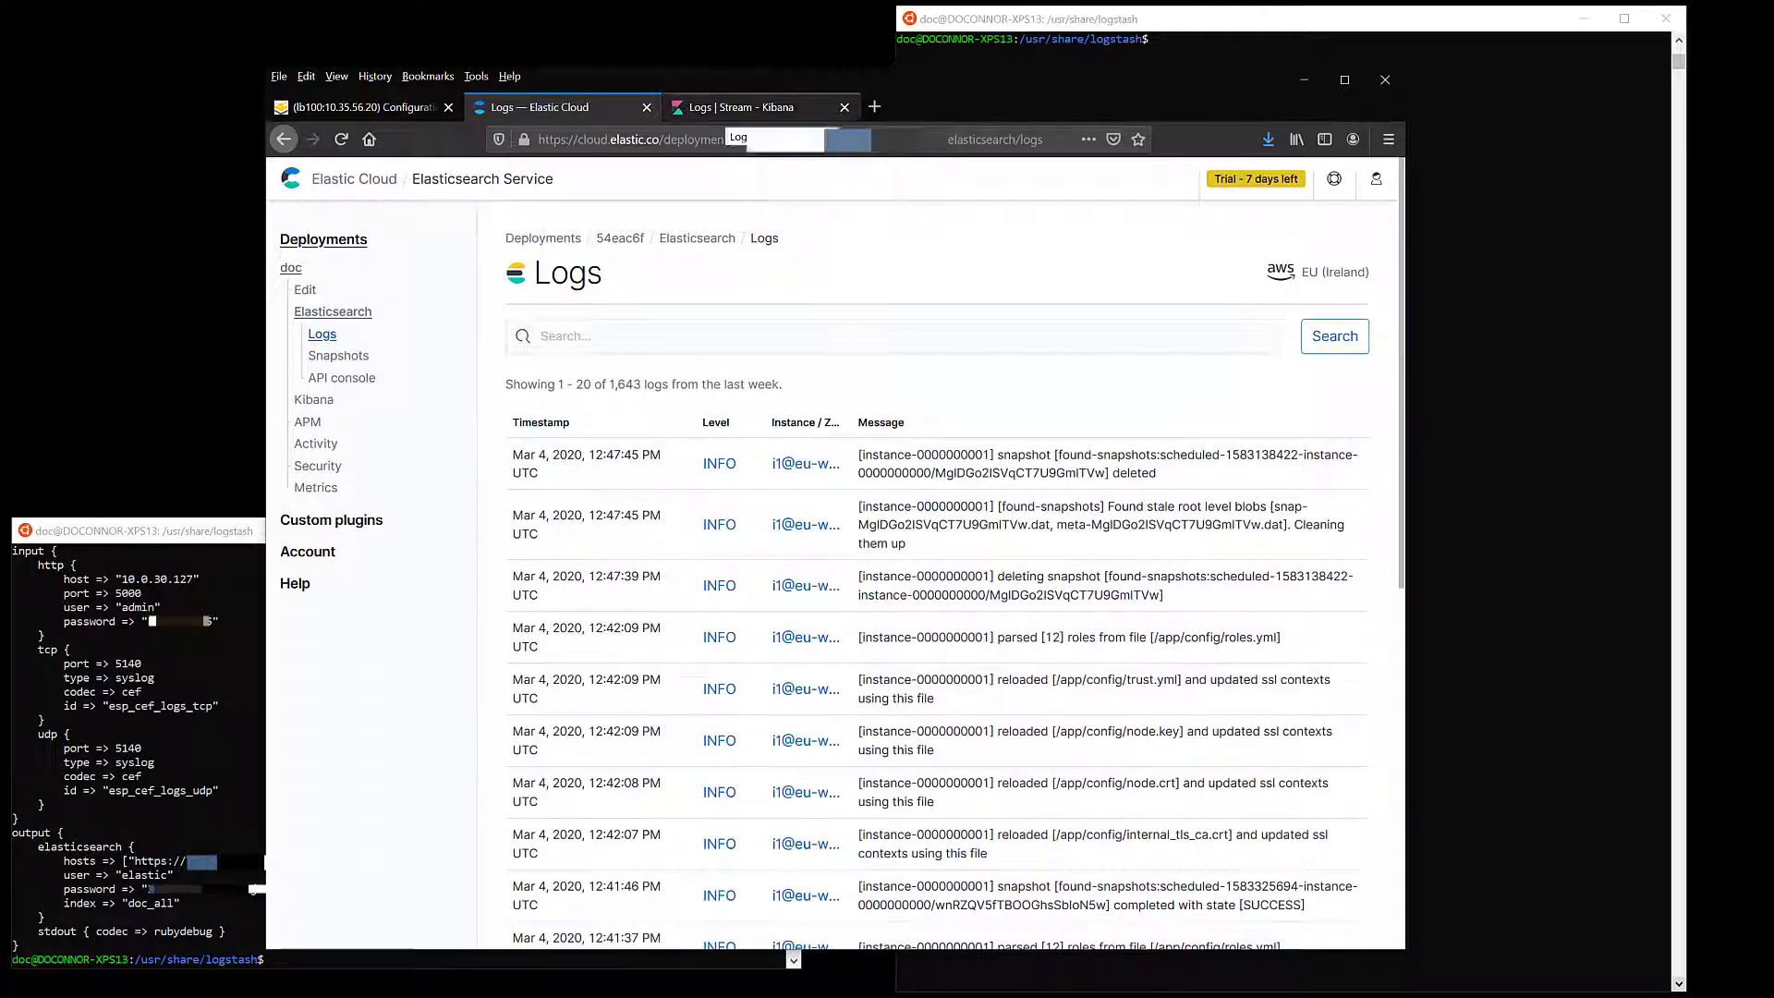
# - Bring up the recent Elasticsearch logs for the Elastic Cloud deployment
pyautogui.click(739, 107)
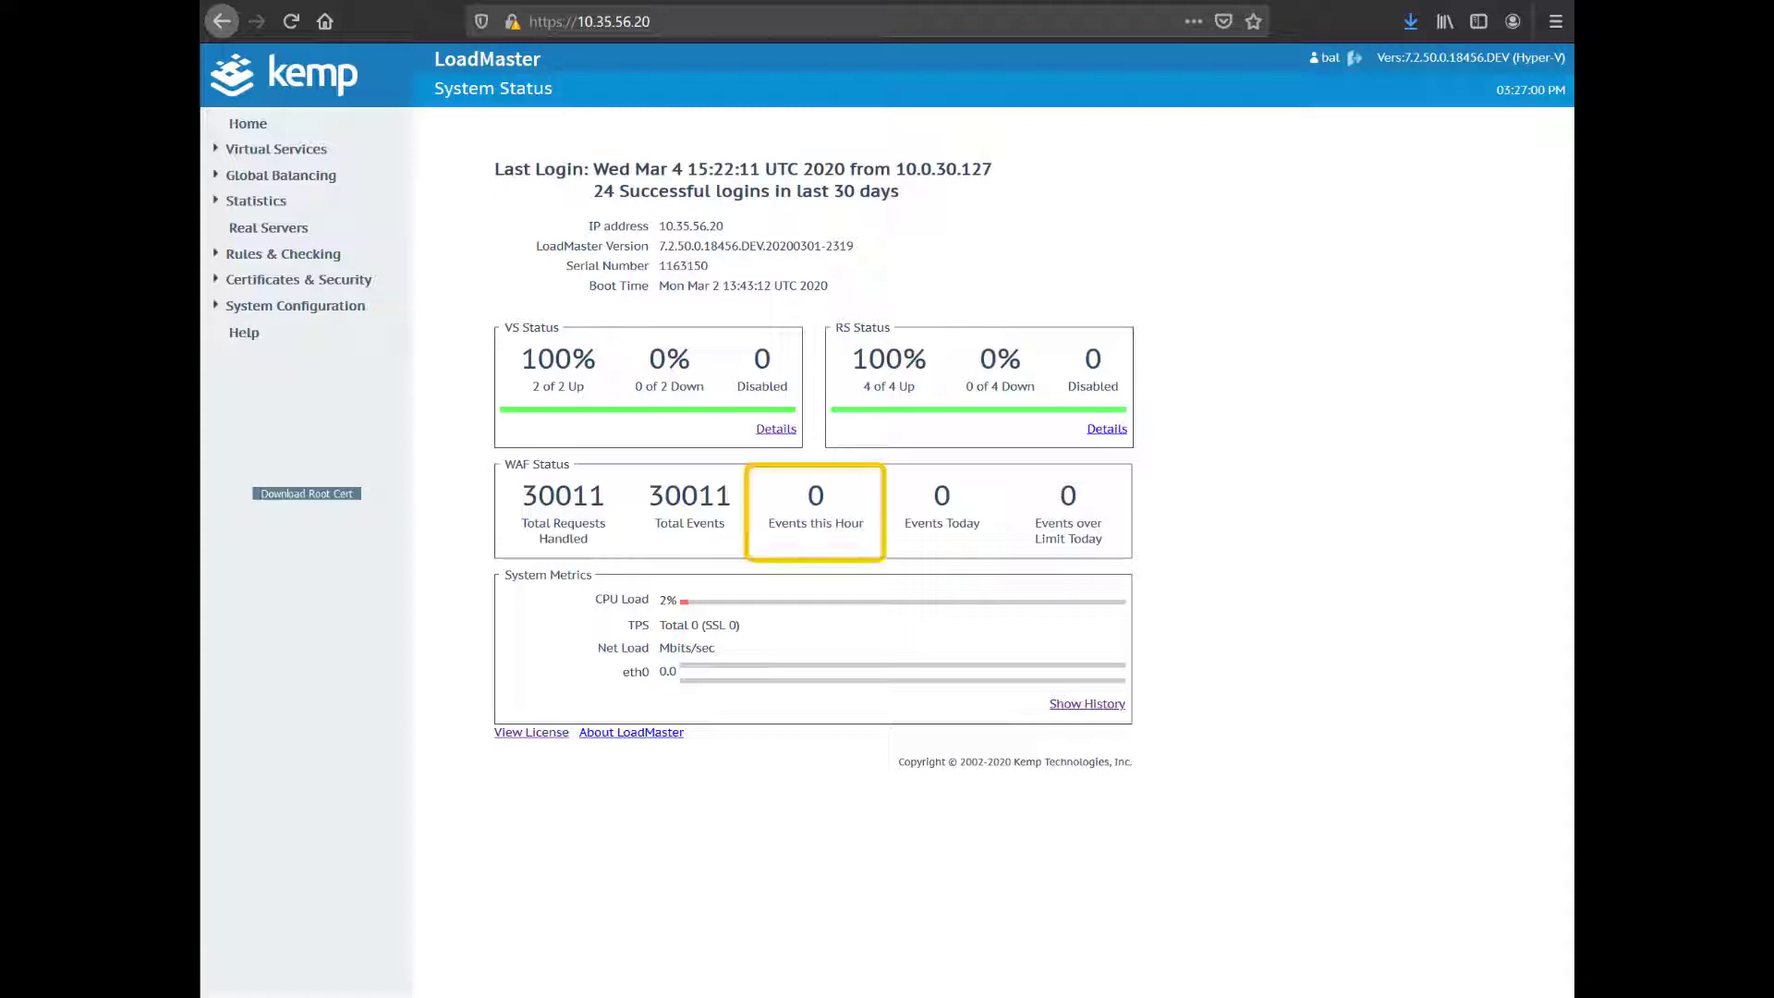
# - Show WAF Settings with JSON remote logging to 10.0.30.127:5000 under Virtual Services
pyautogui.click(275, 148)
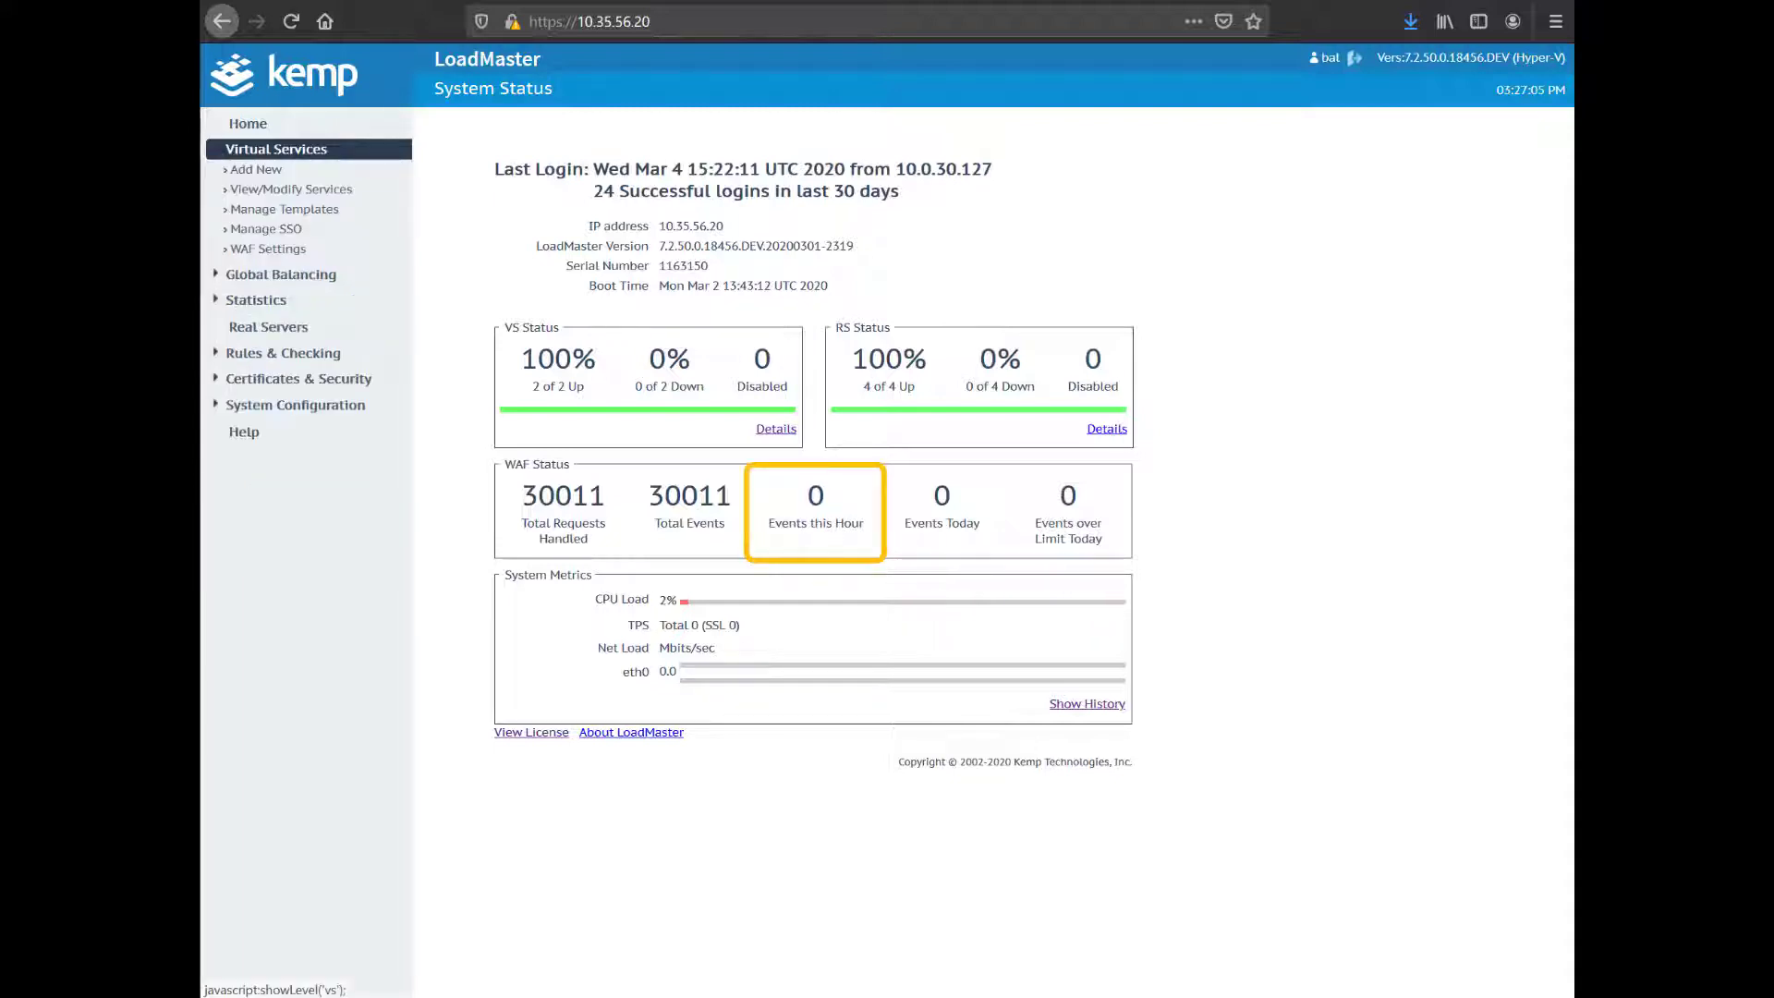
pyautogui.click(270, 247)
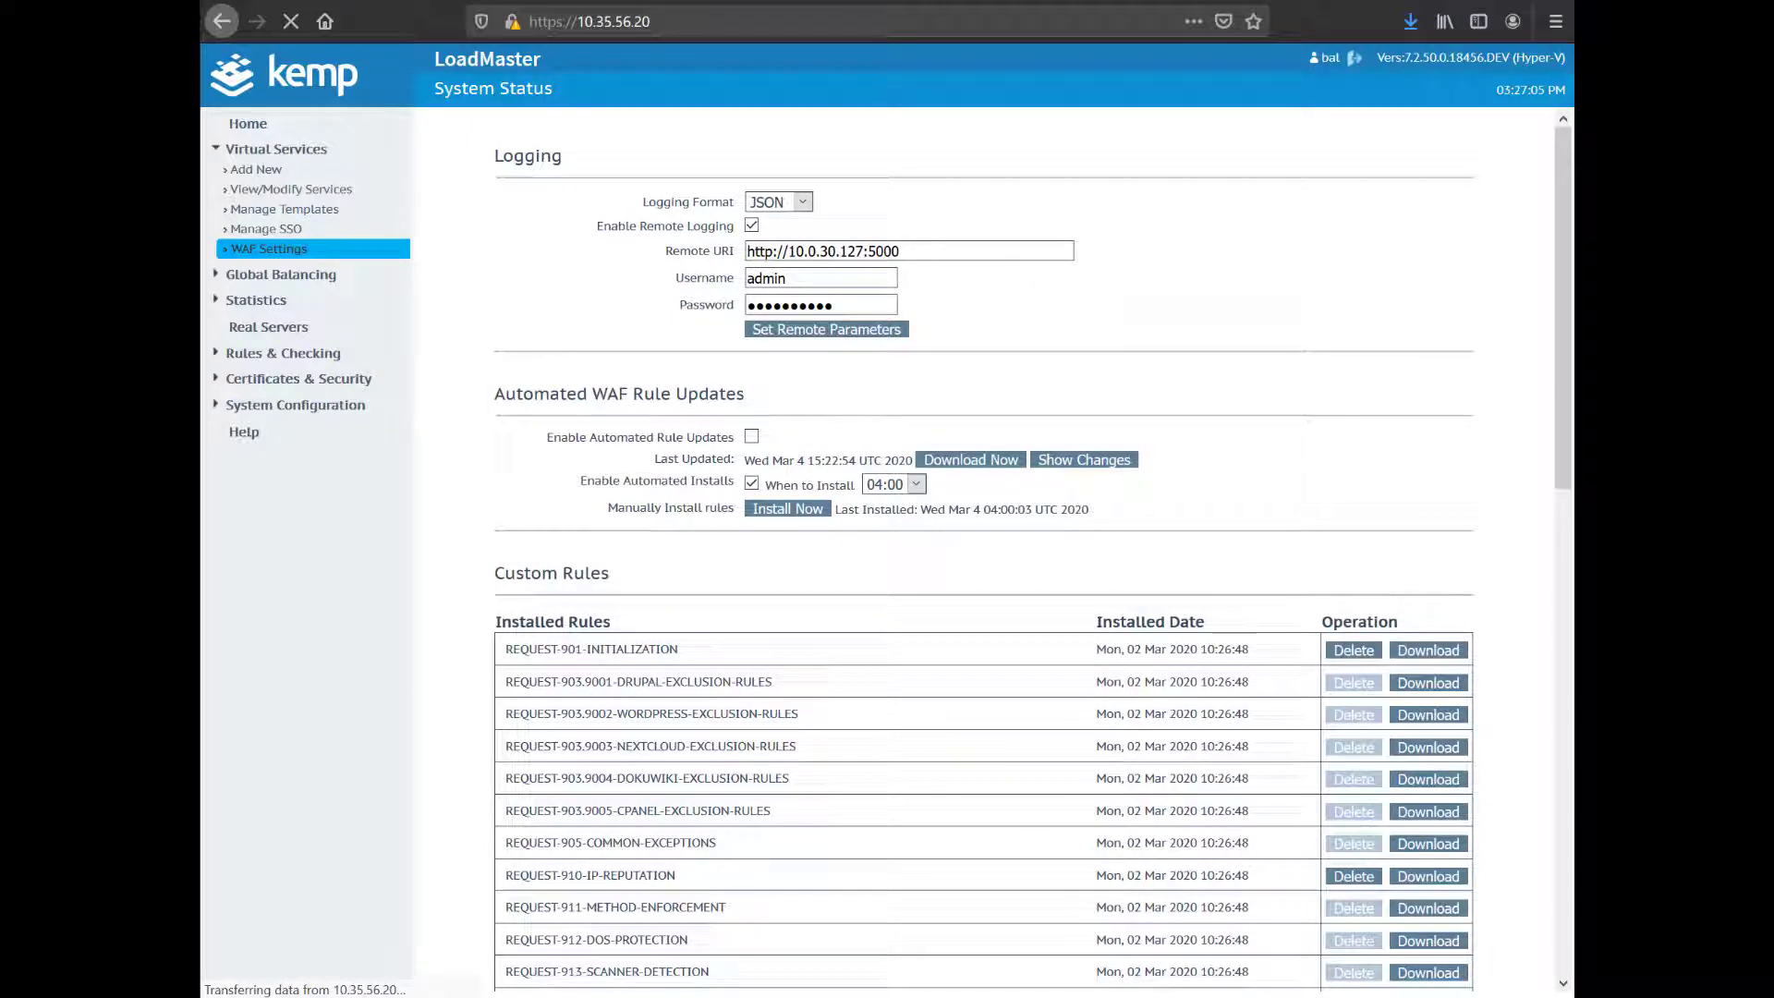
pyautogui.click(269, 248)
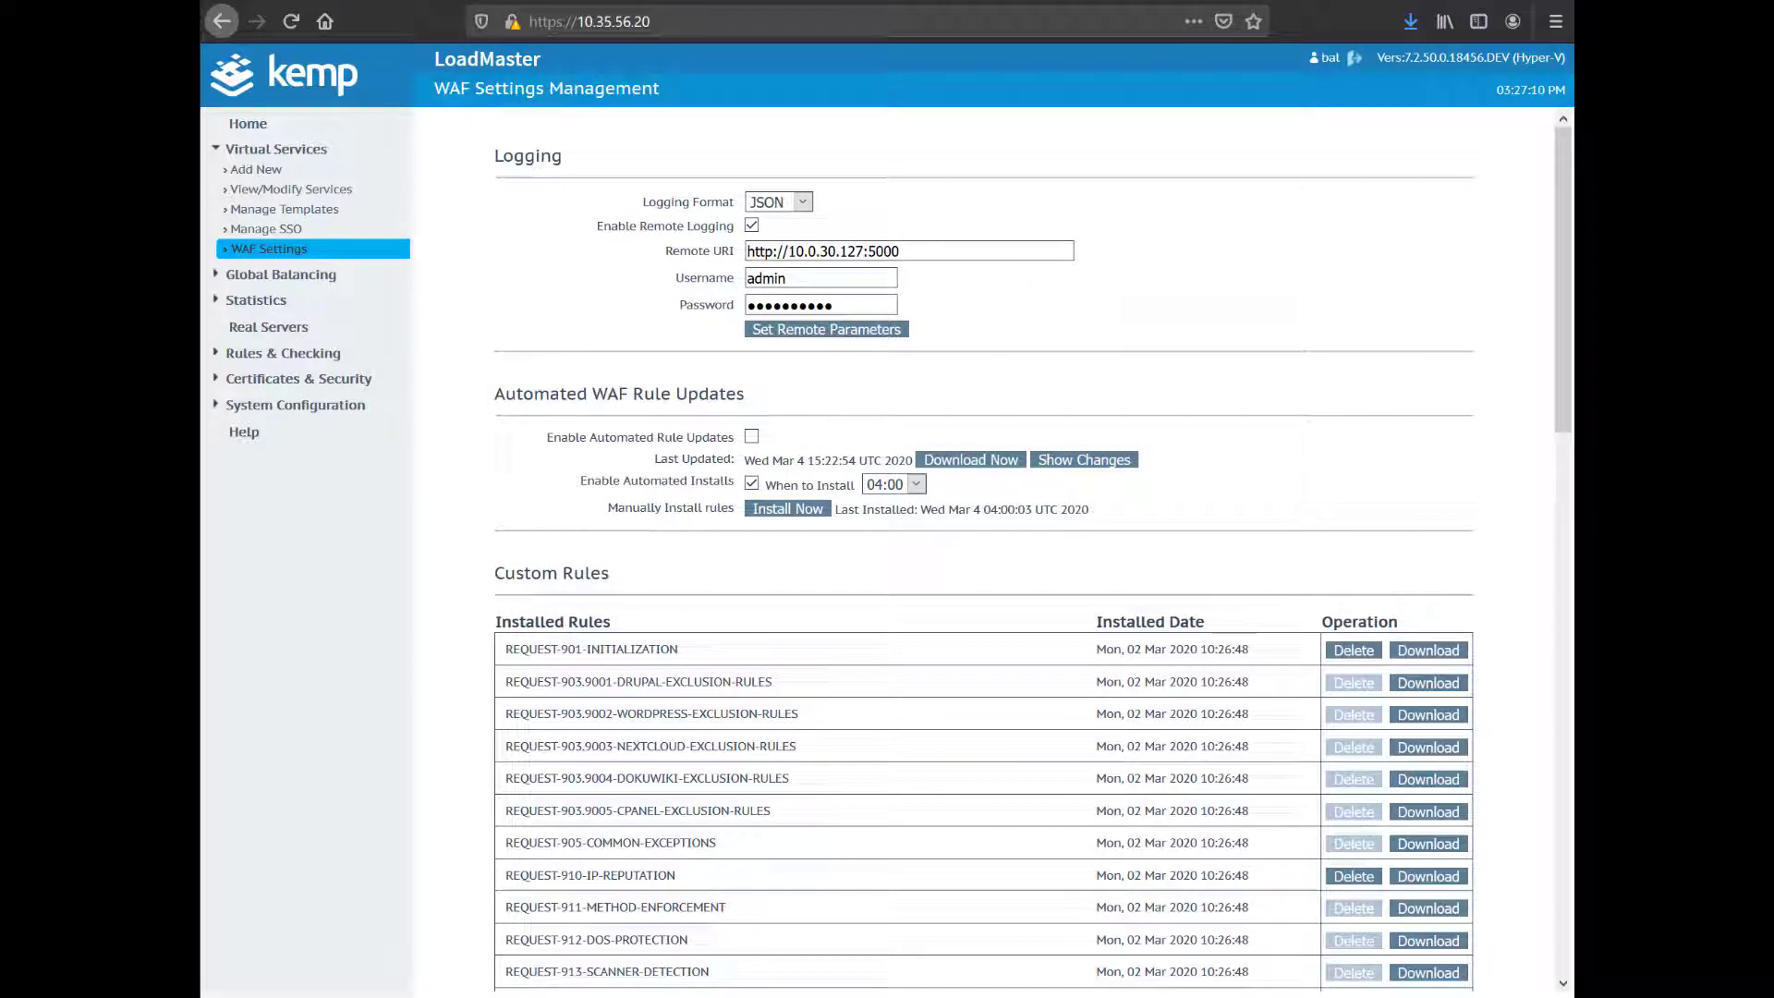
pyautogui.click(801, 201)
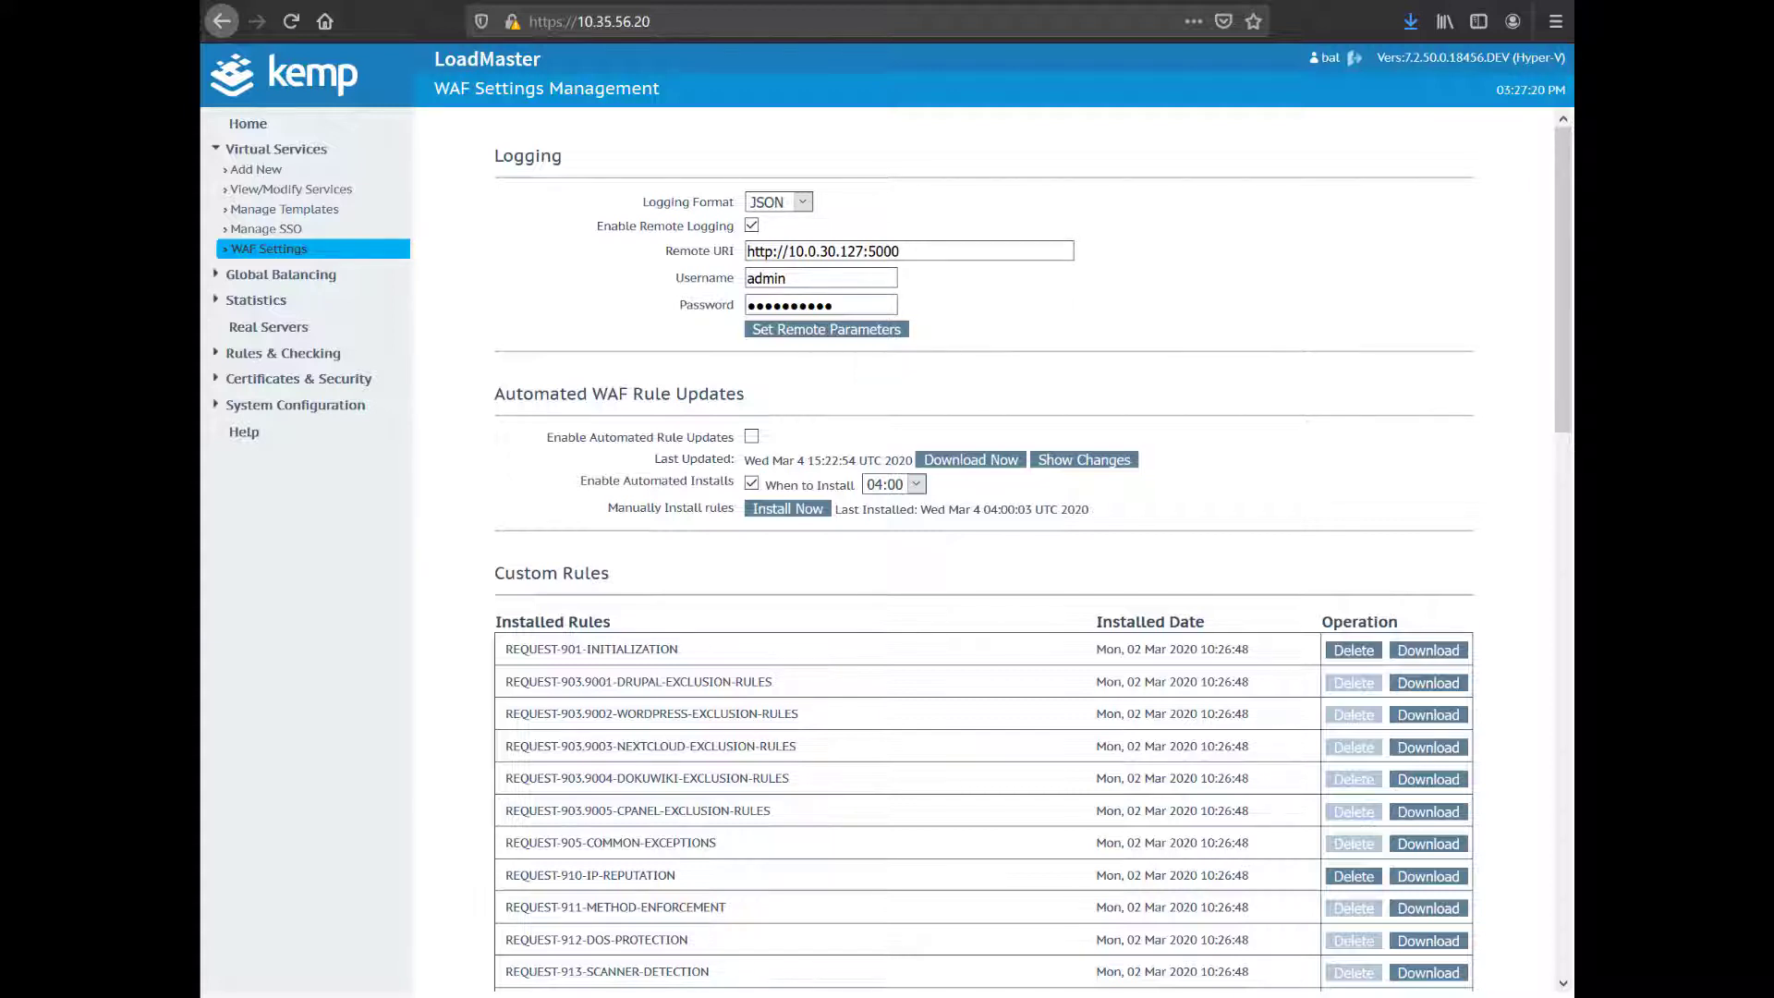
pyautogui.moveTo(292, 188)
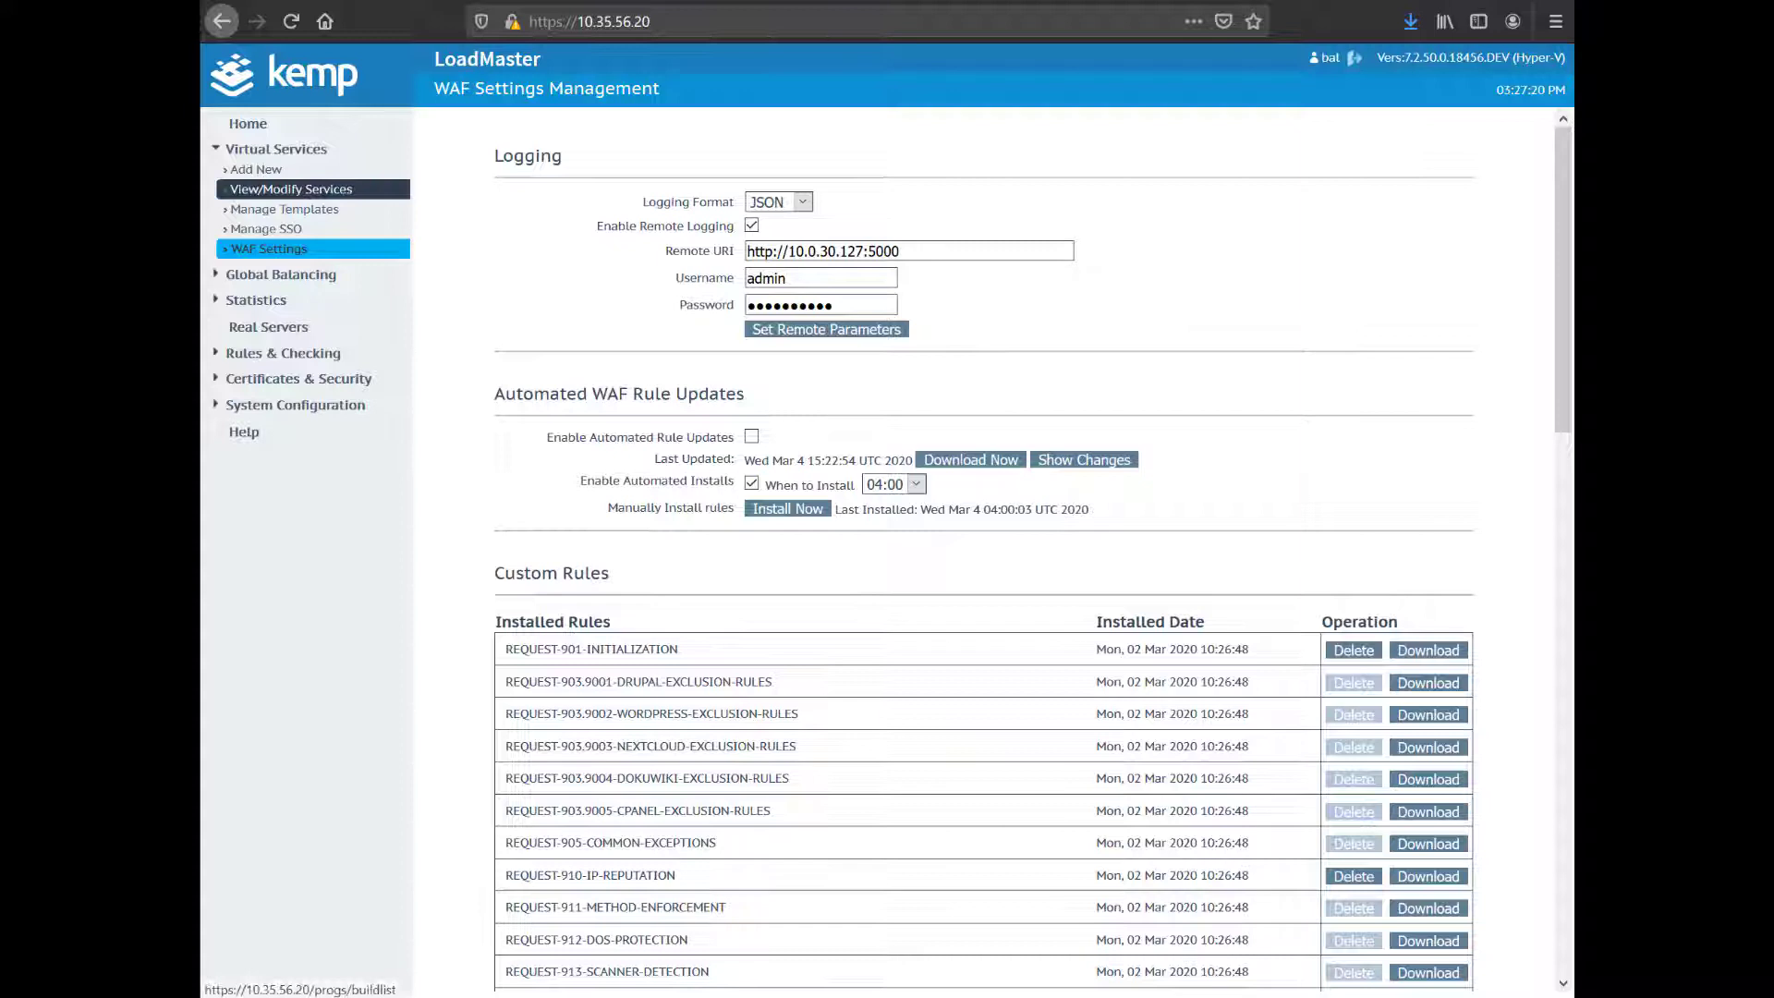
# - Review the WAF alert threshold and enabled rulesets of the 10.35.56.30:80 virtual service
pyautogui.click(292, 188)
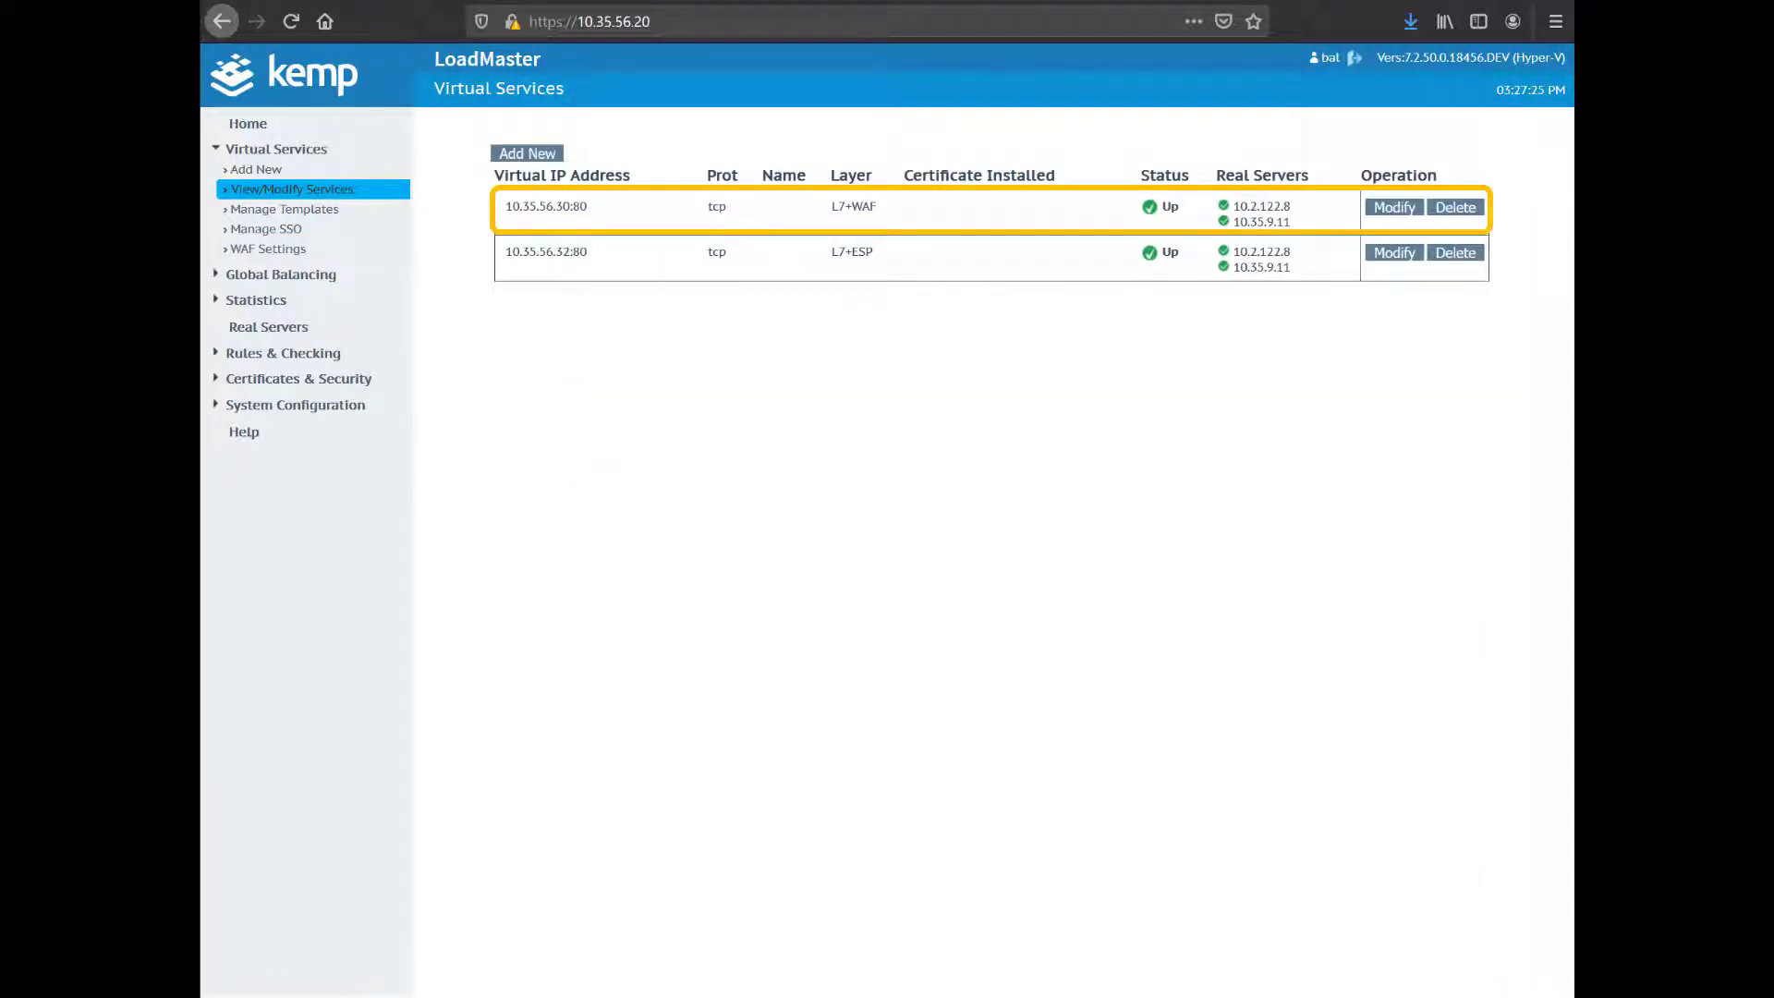
pyautogui.click(1393, 207)
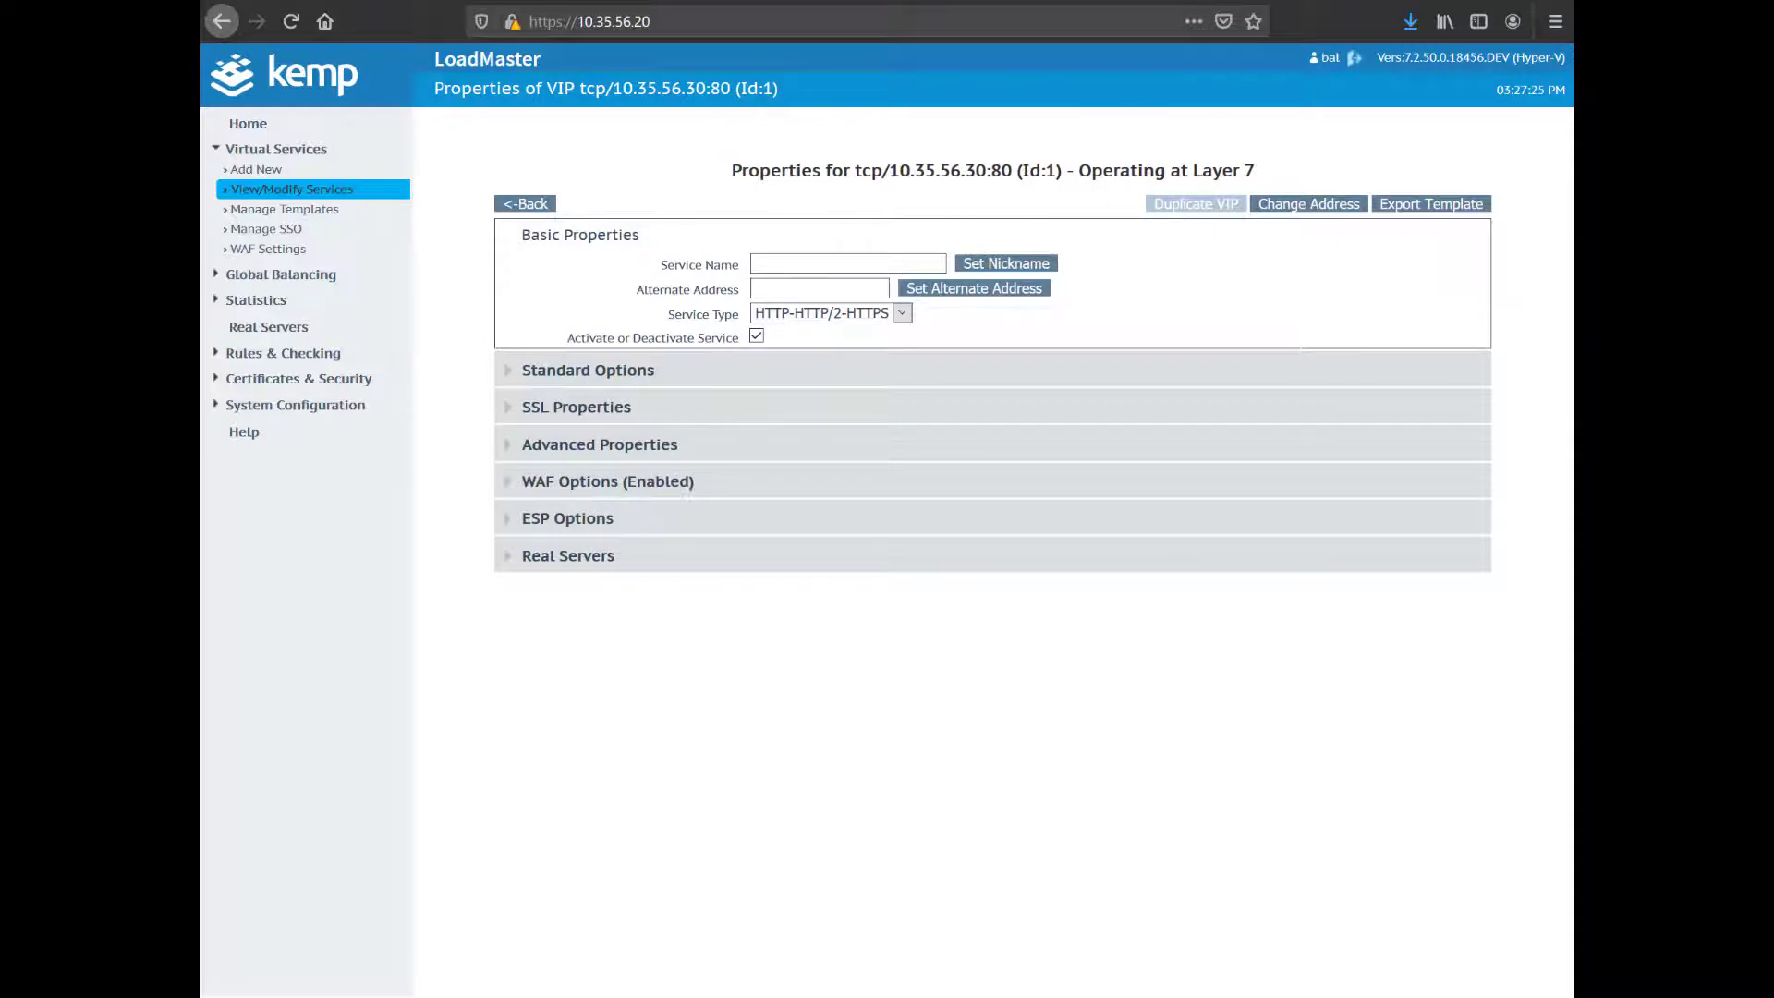
pyautogui.click(608, 481)
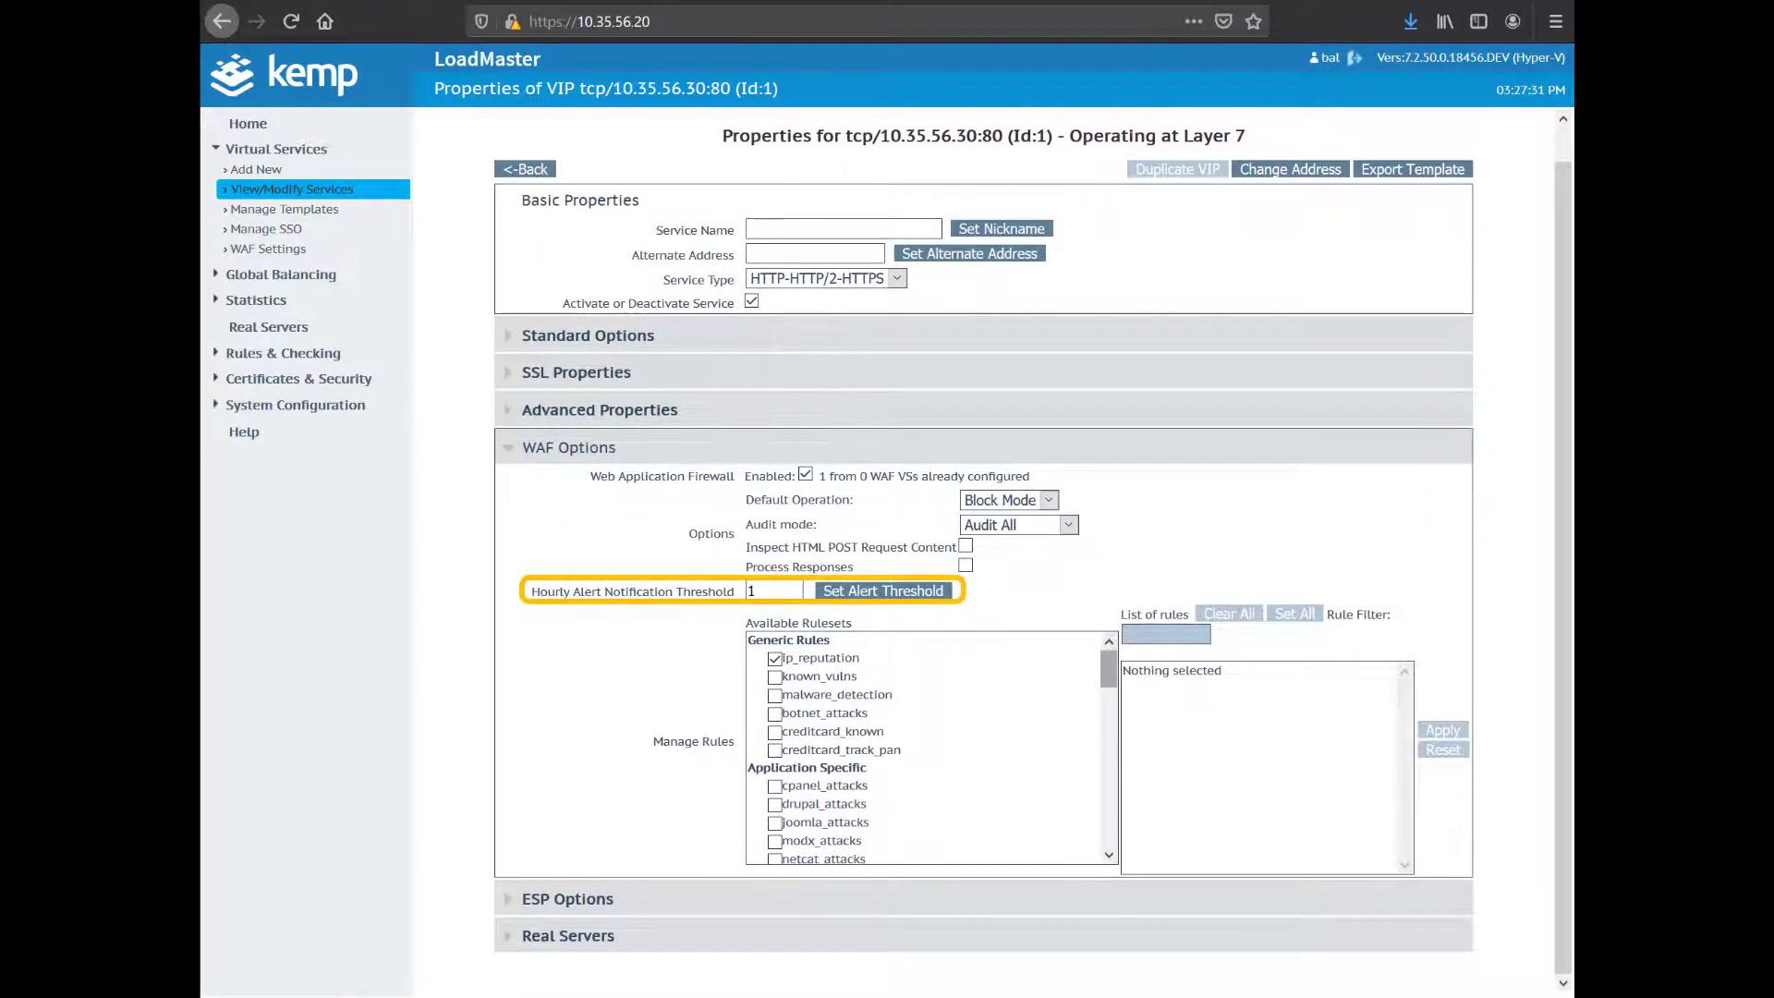
pyautogui.scroll(-3)
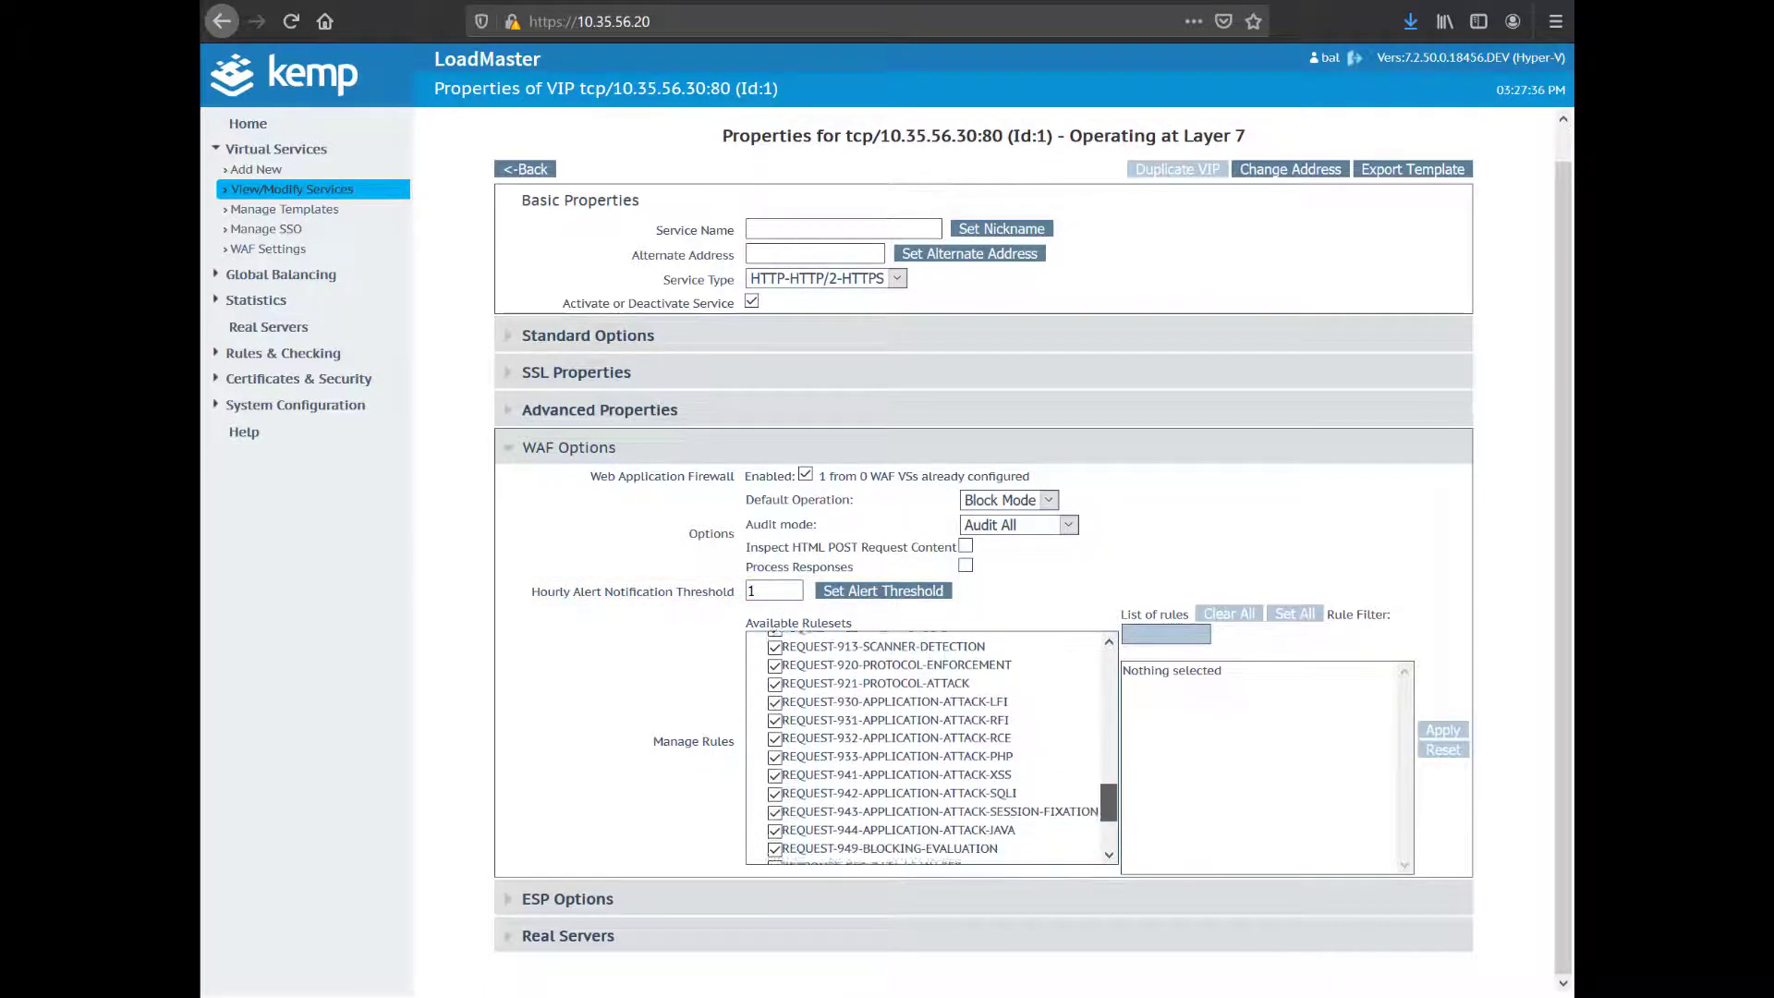
pyautogui.scroll(-3)
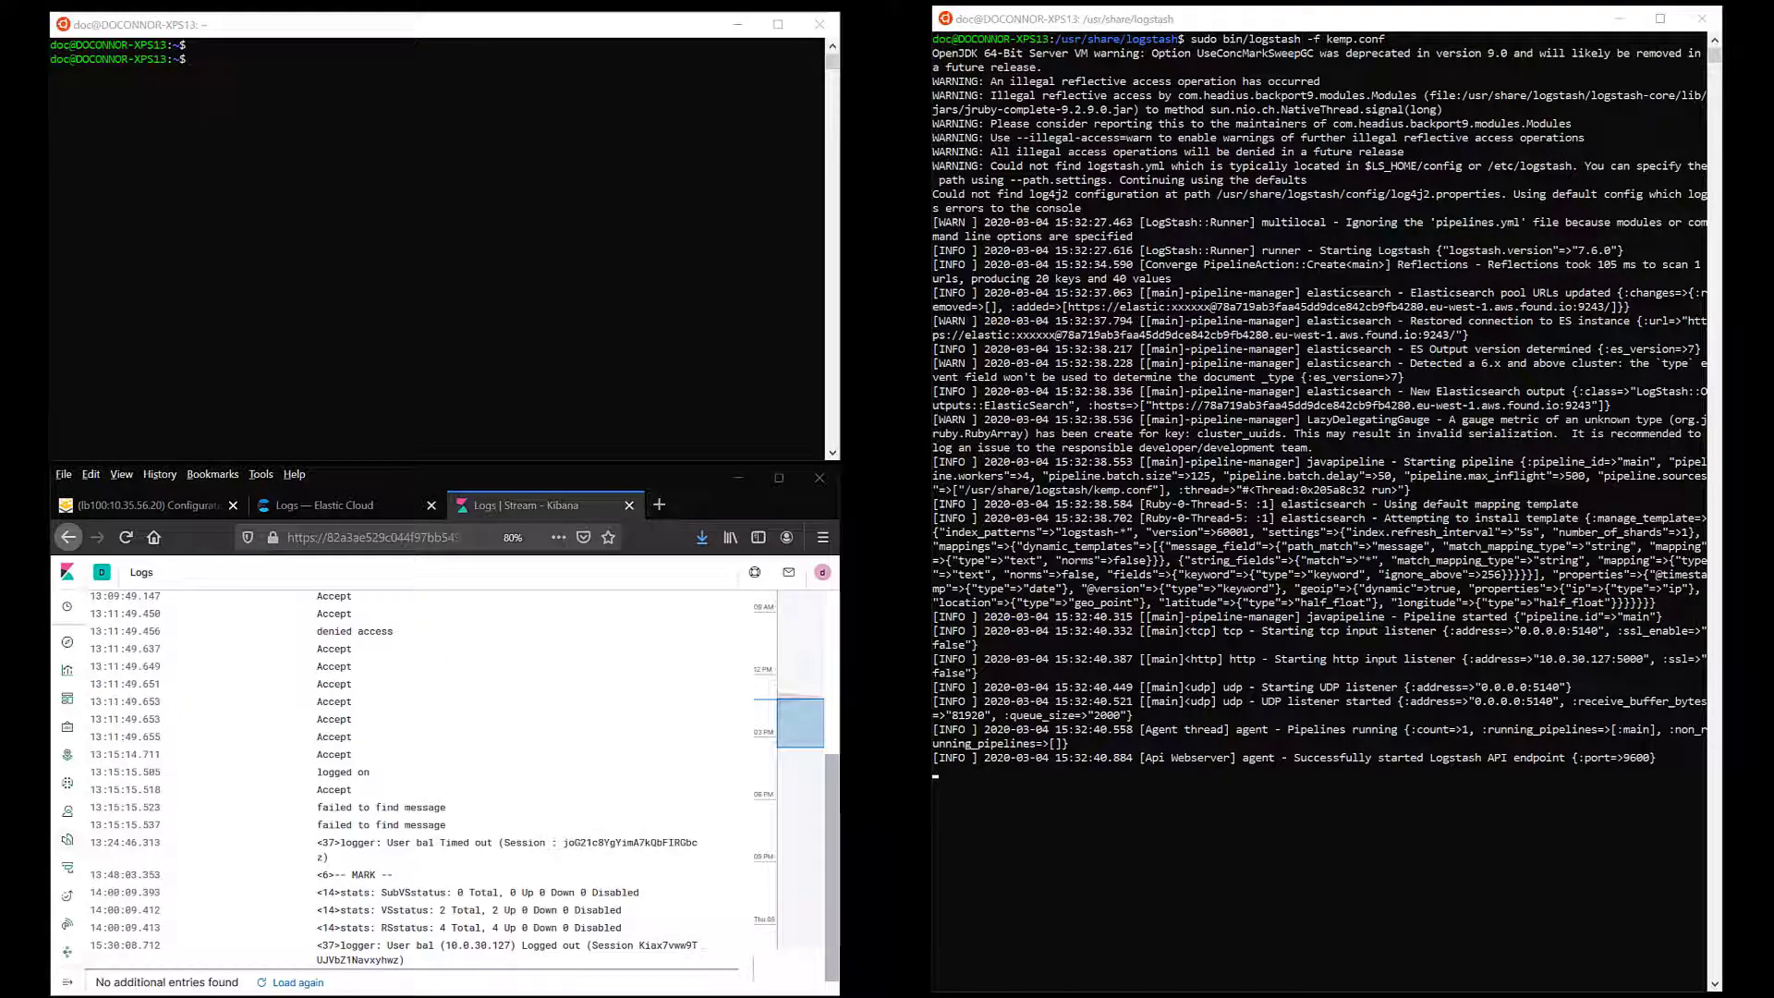
# - View 6-traffic-generator.sh with cat and run it so blocked requests stream into Logstash
pyautogui.write('cat')
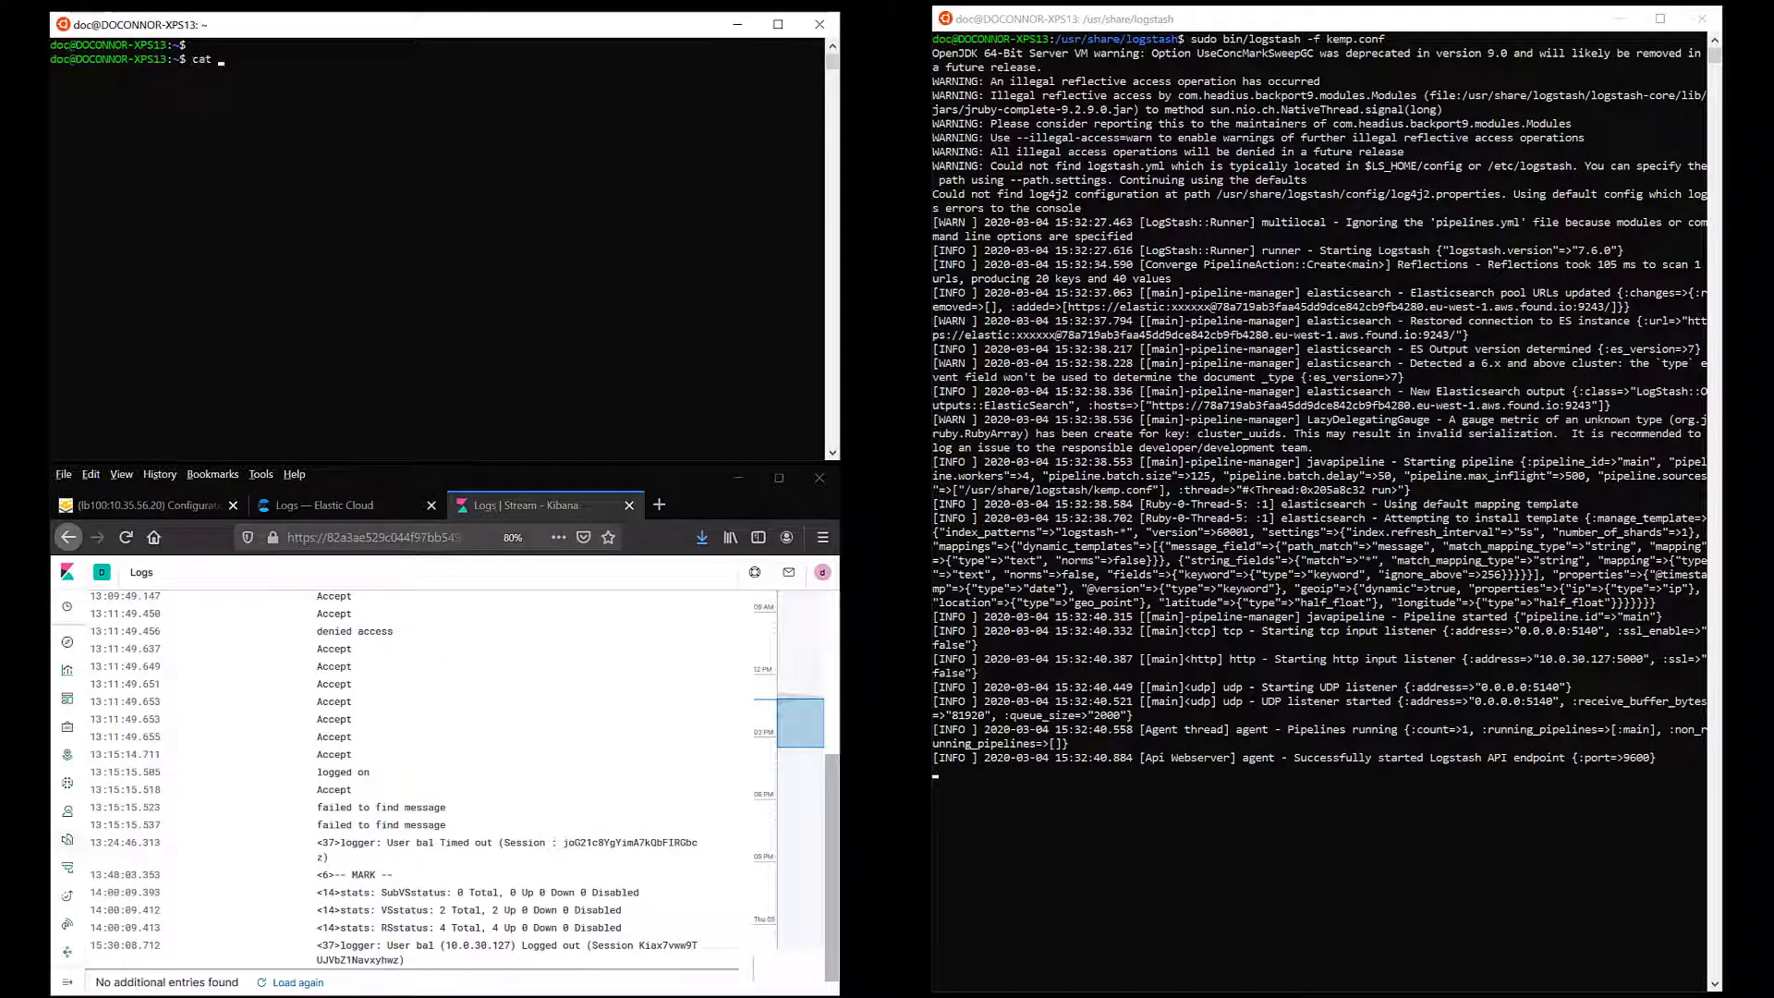
pyautogui.write('6-traffic-generator.sh')
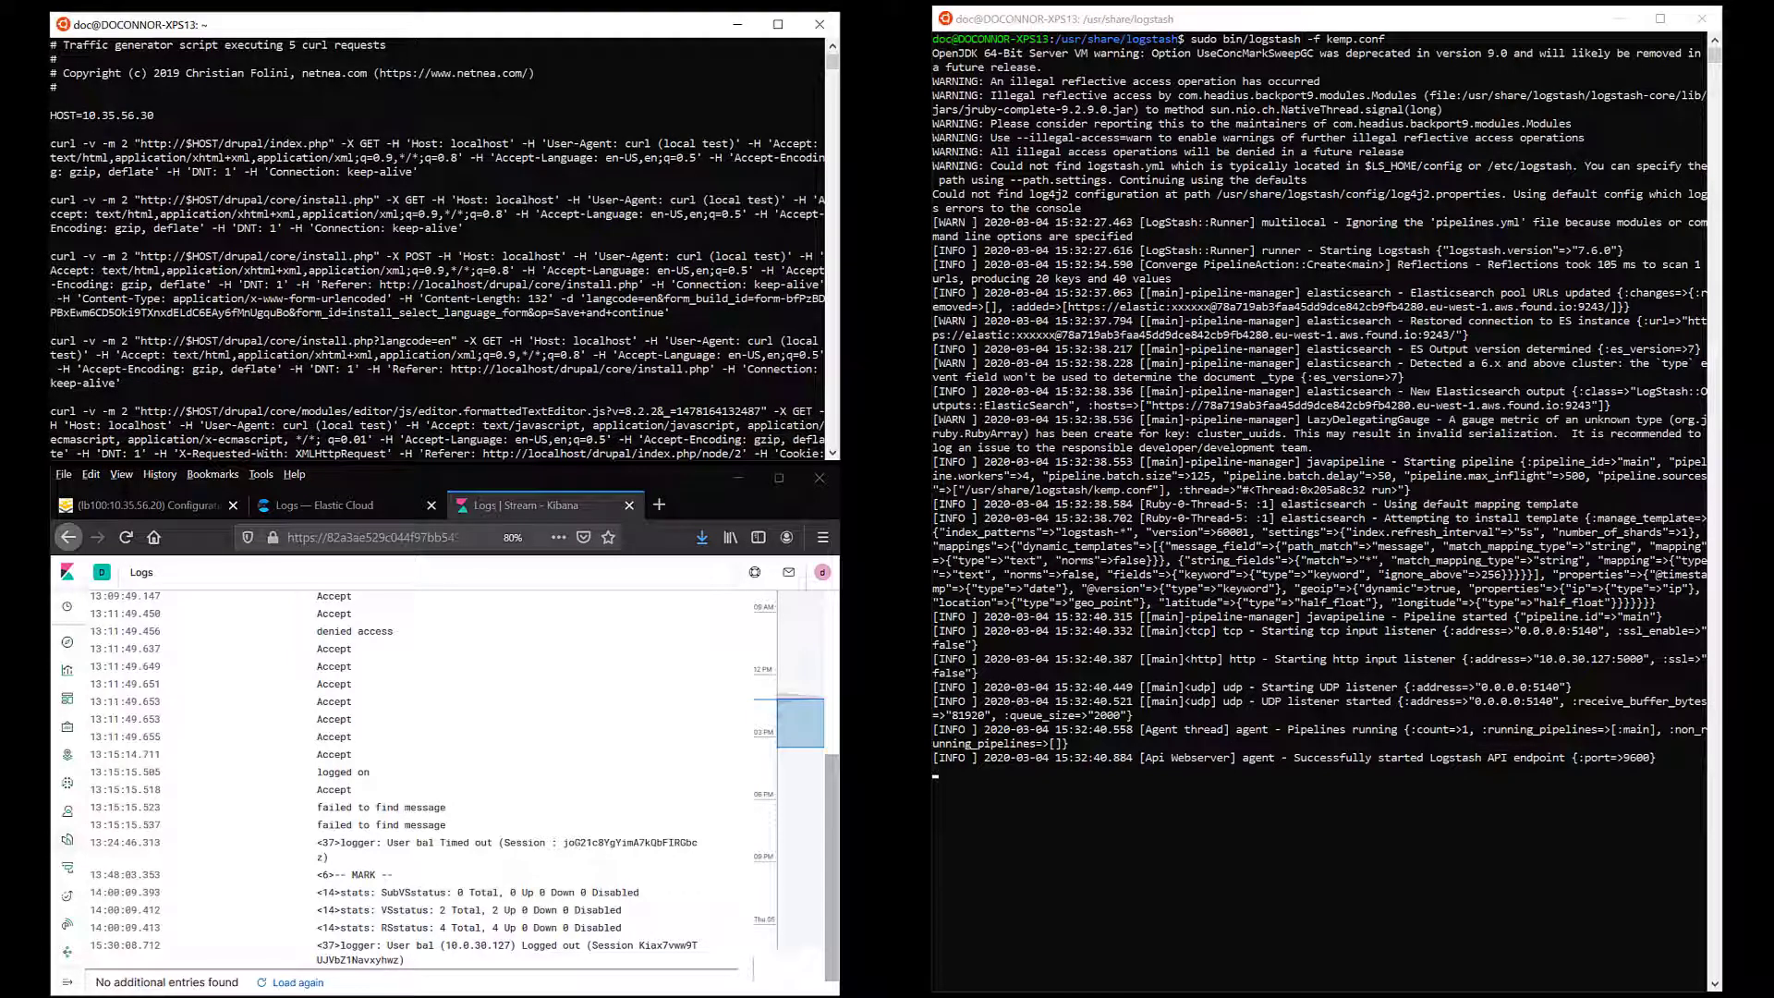
pyautogui.click(138, 505)
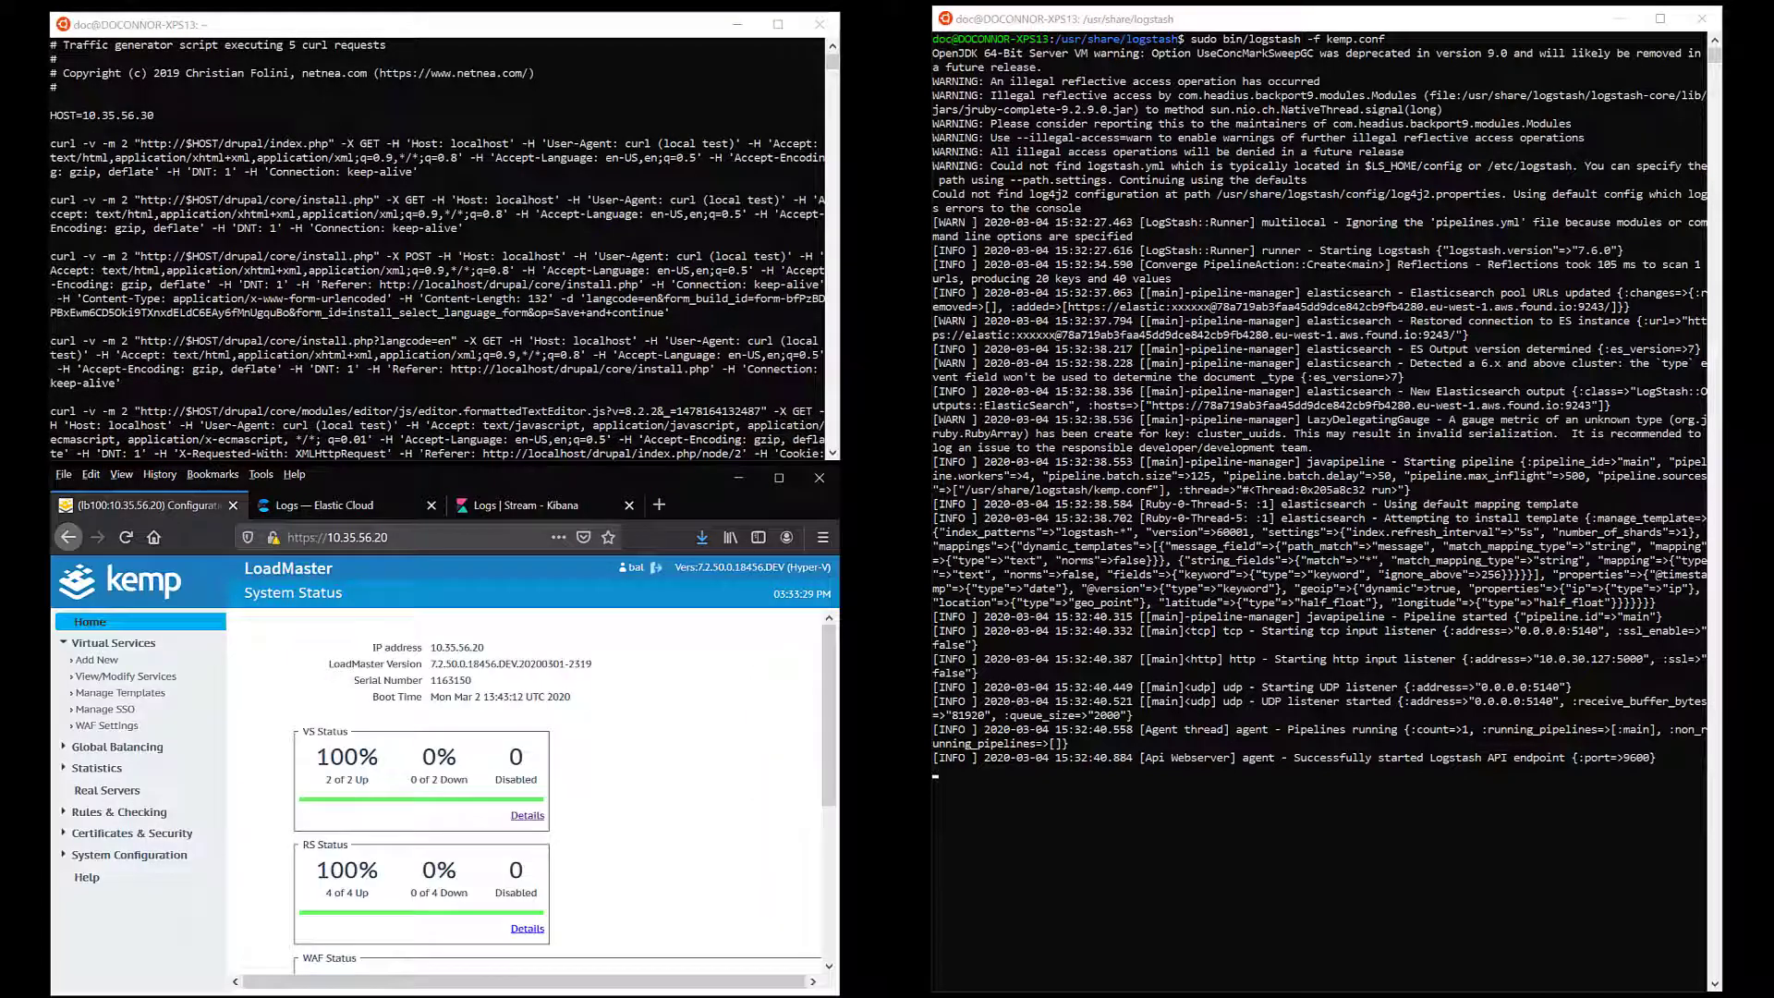
pyautogui.click(126, 677)
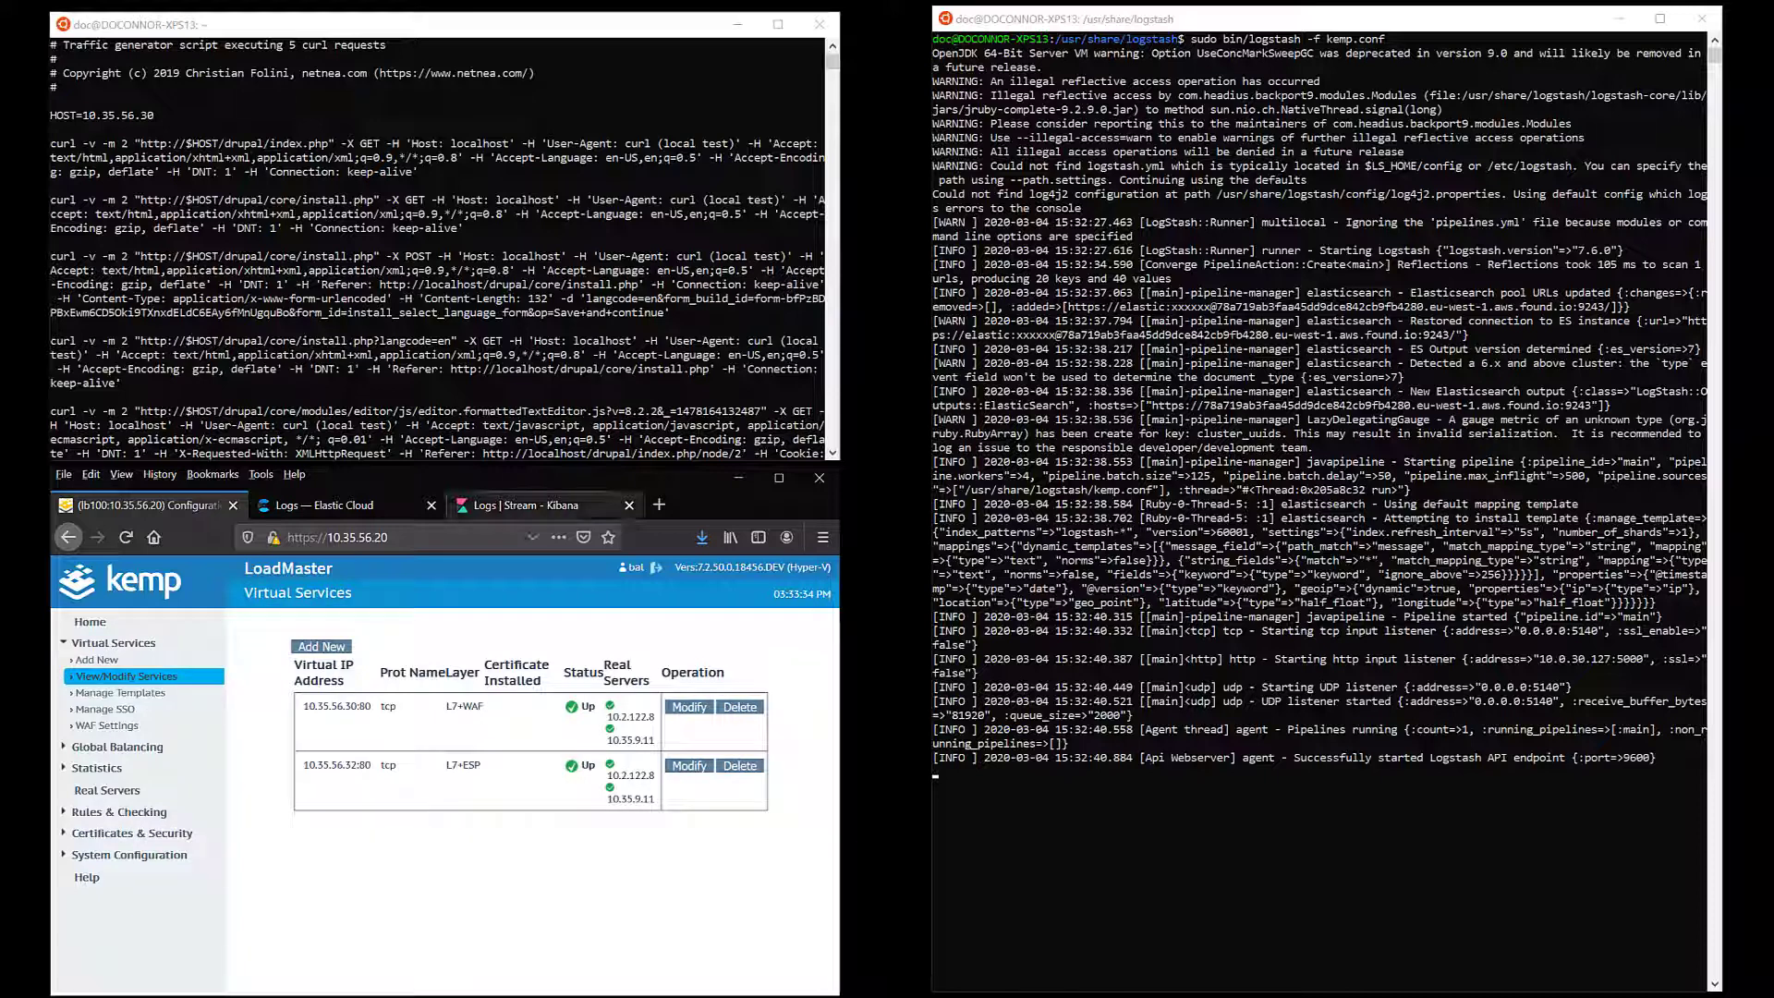
pyautogui.click(530, 504)
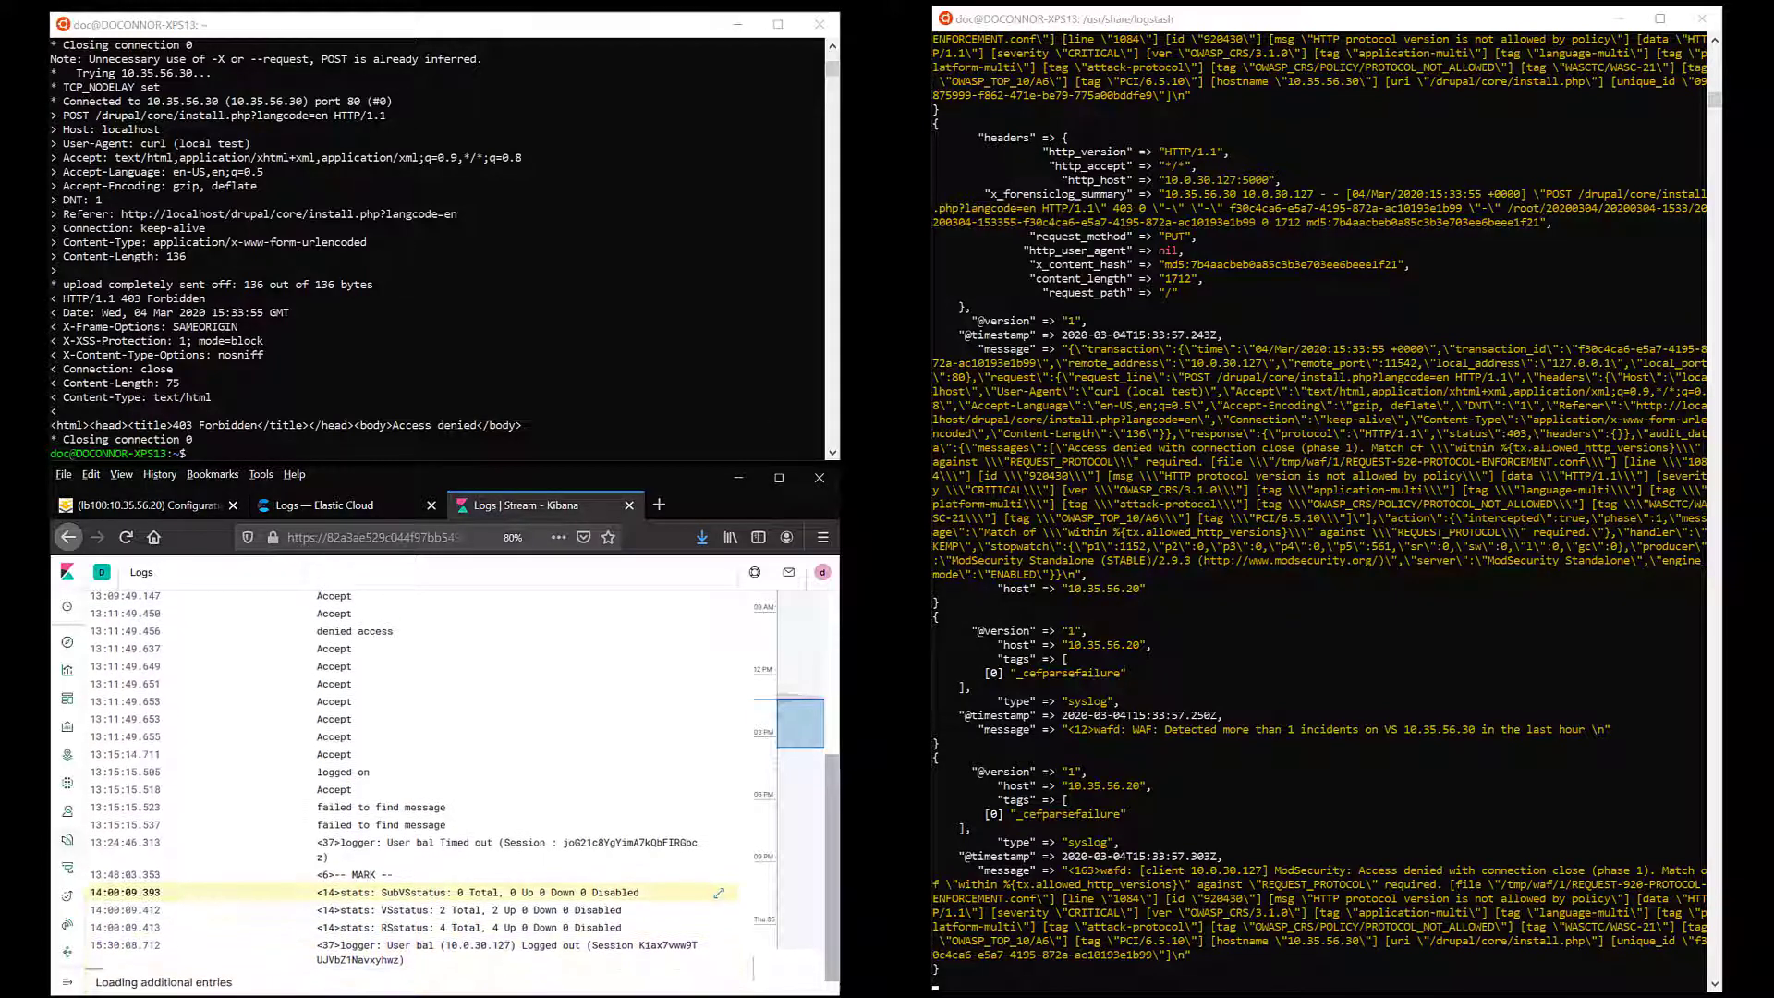
# - Scroll through one WAF denial event's fields in the Logs stream flyout and dismiss it
pyautogui.scroll(-3)
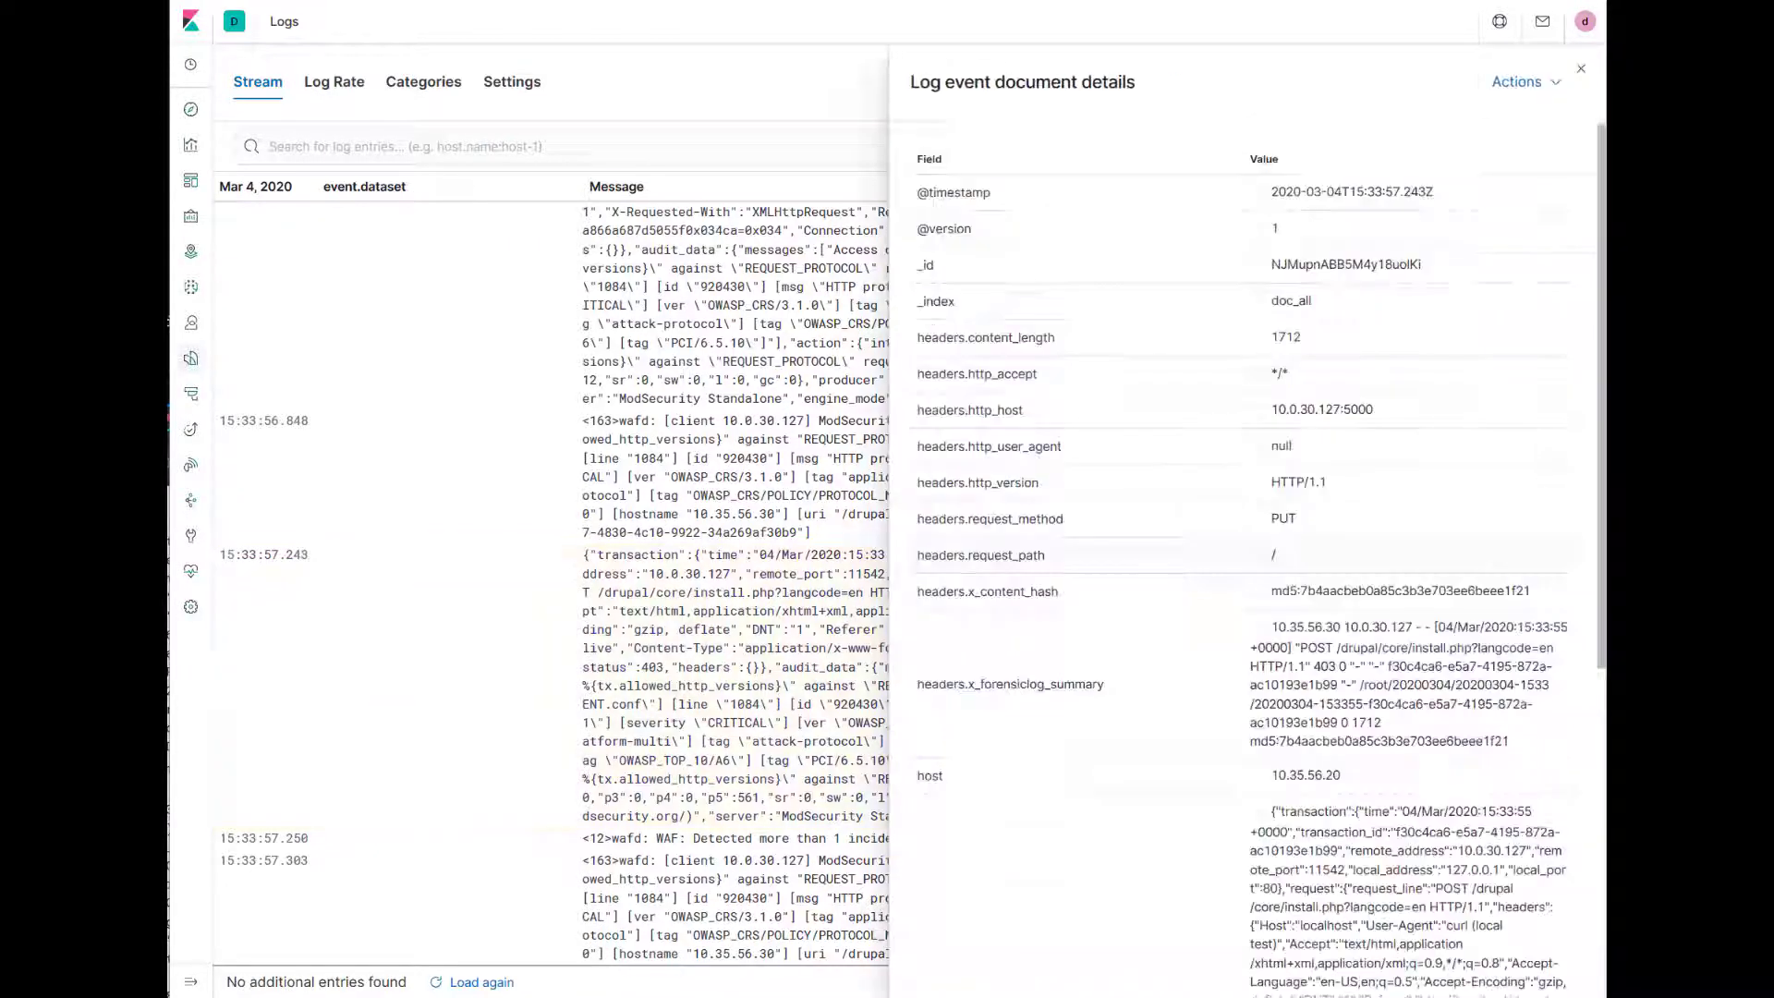
pyautogui.scroll(-3)
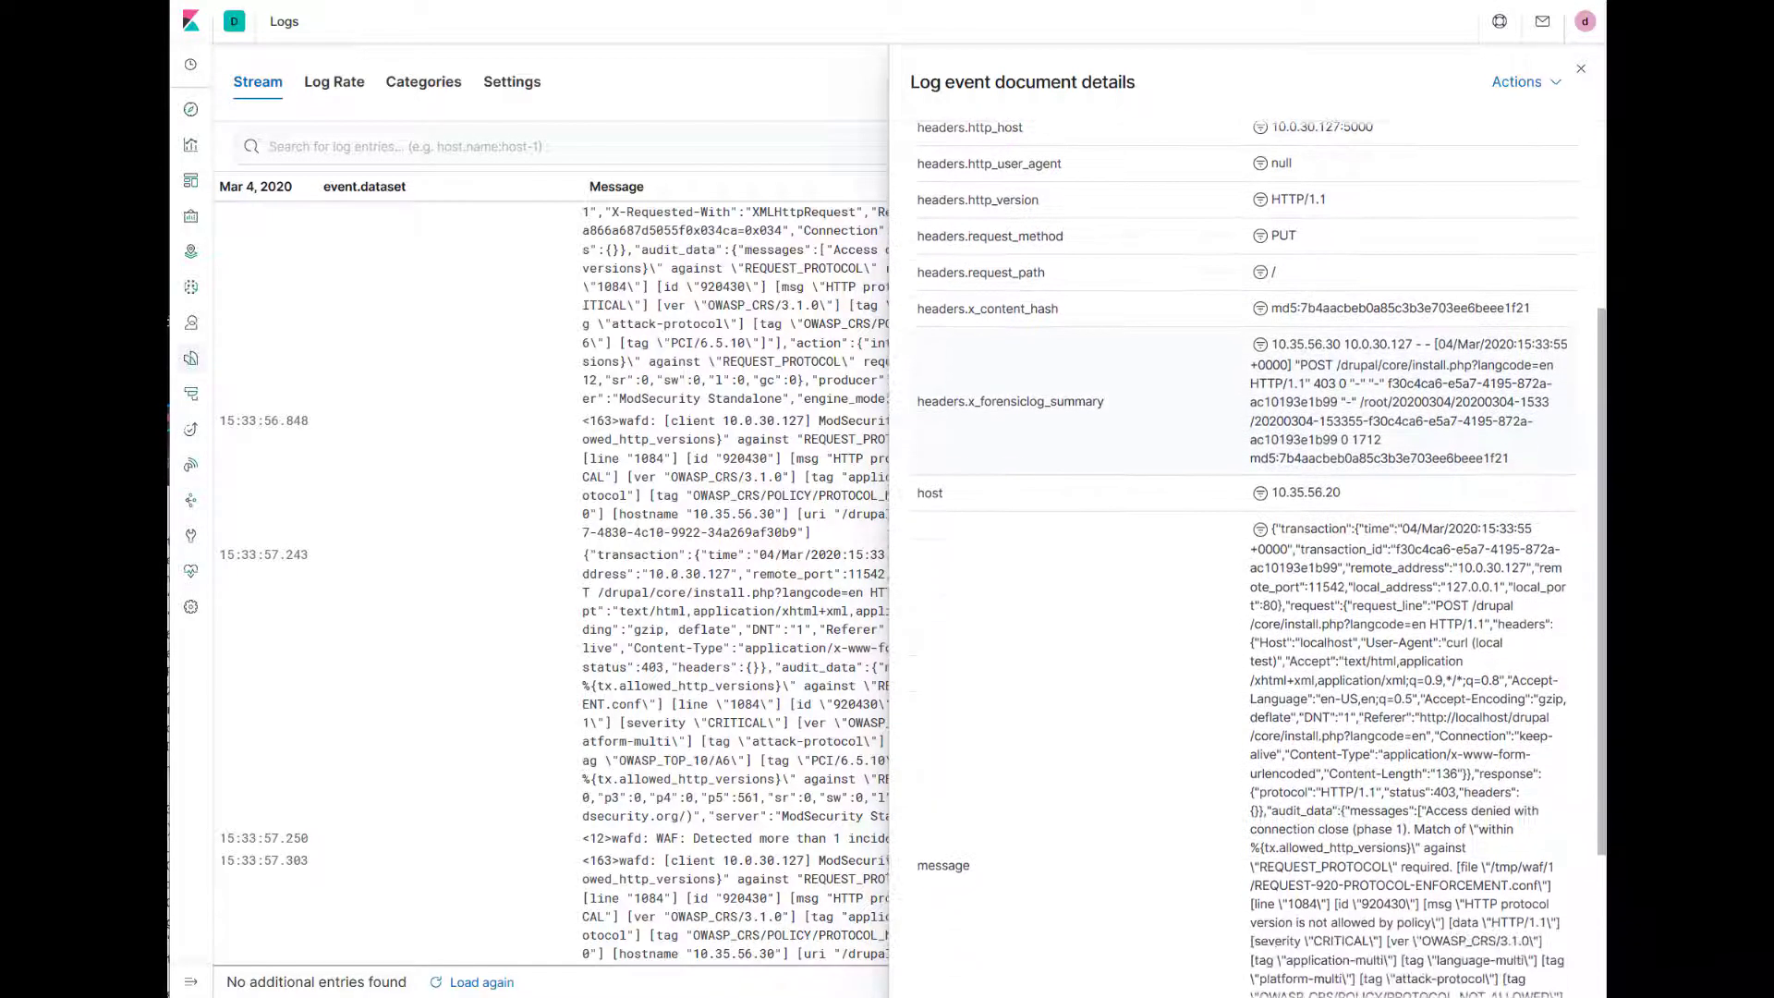
pyautogui.scroll(-3)
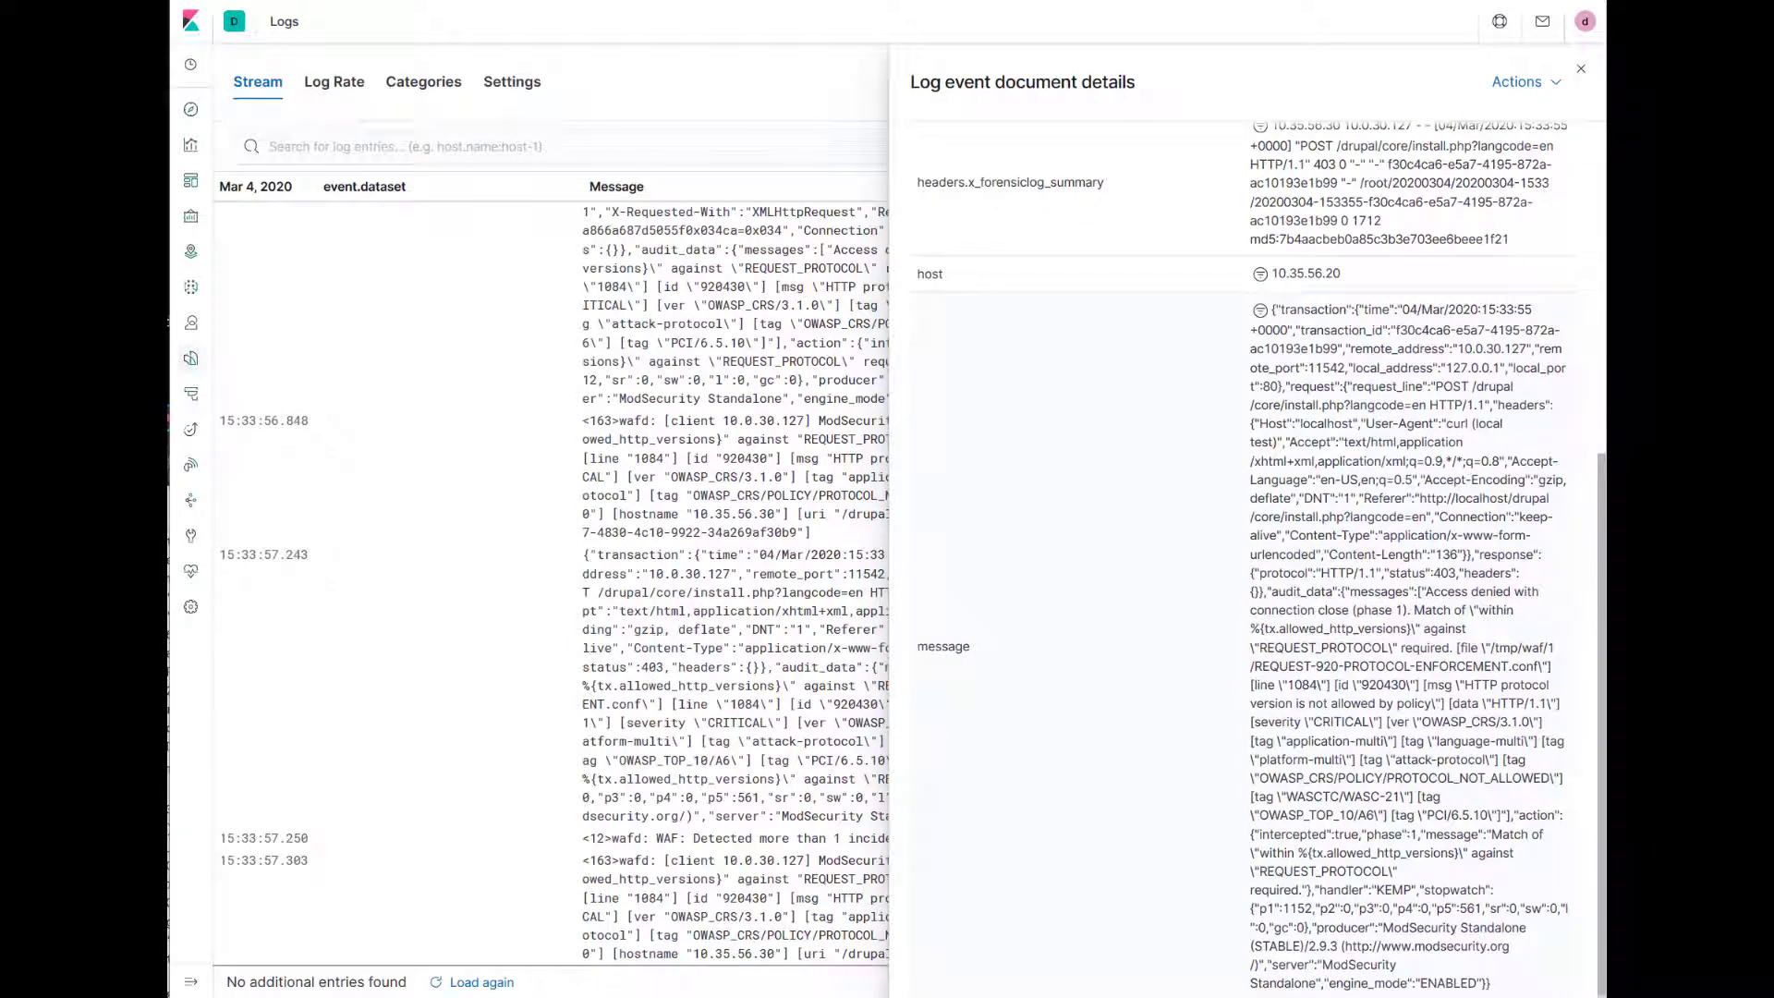
pyautogui.click(1582, 70)
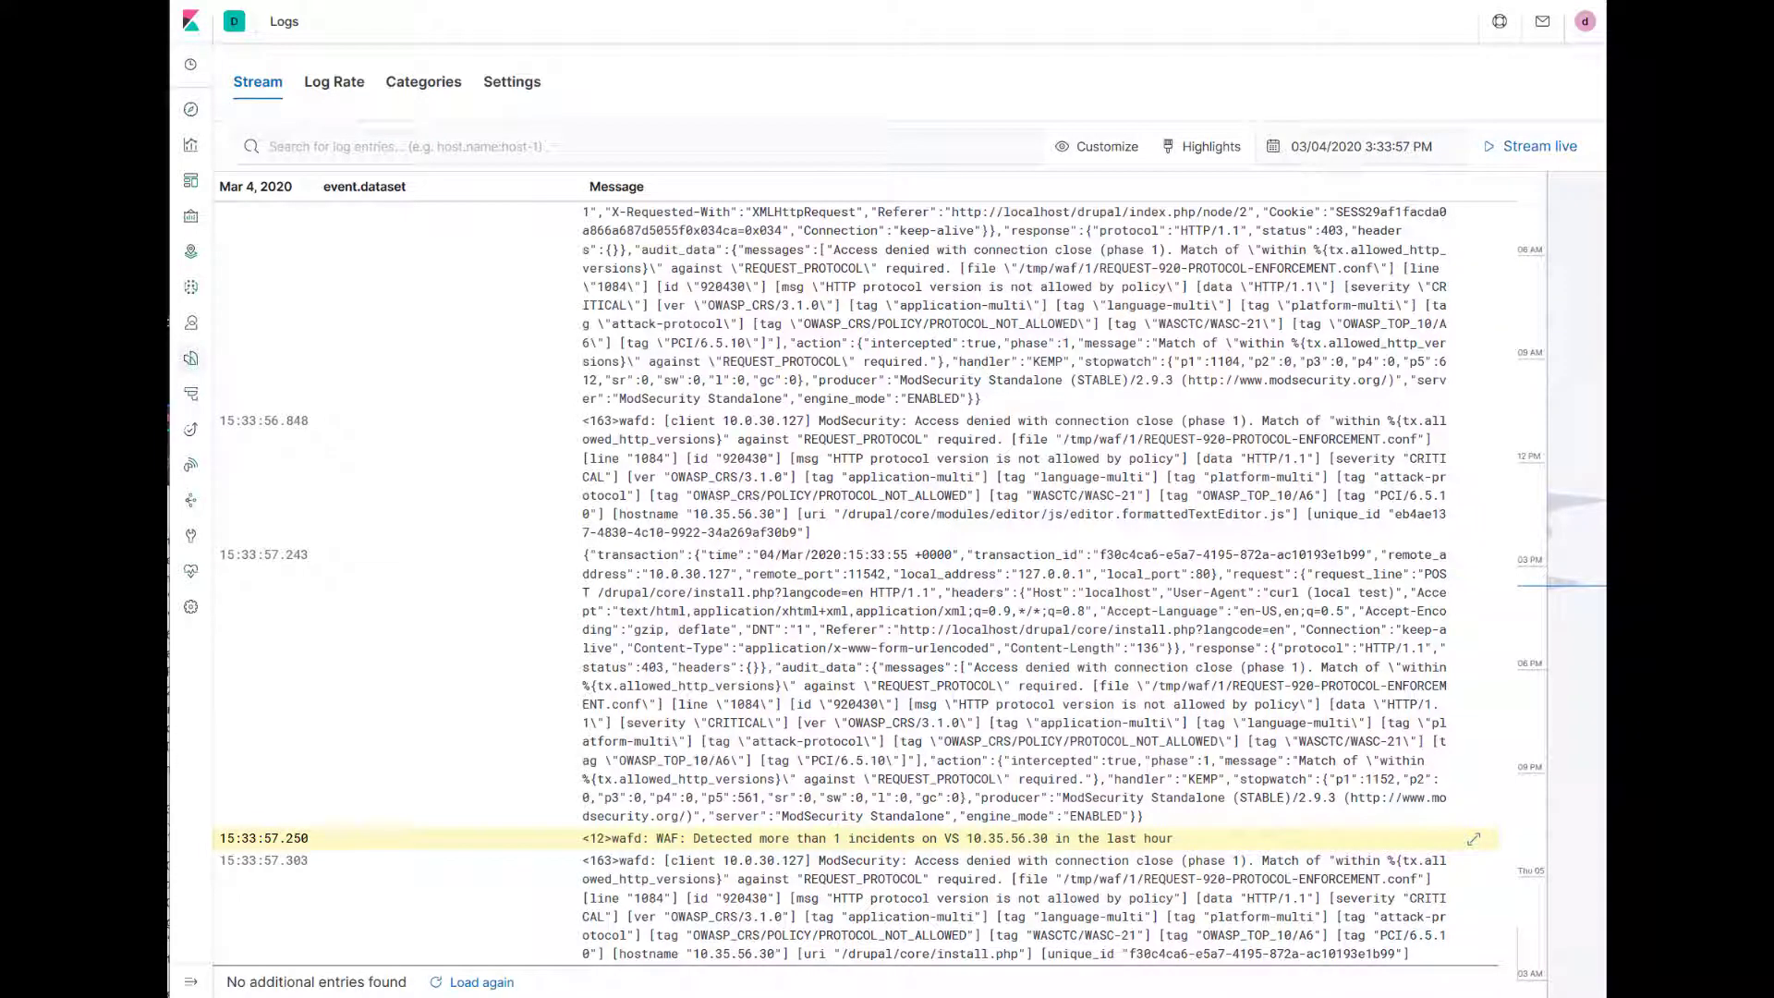
pyautogui.moveTo(189, 109)
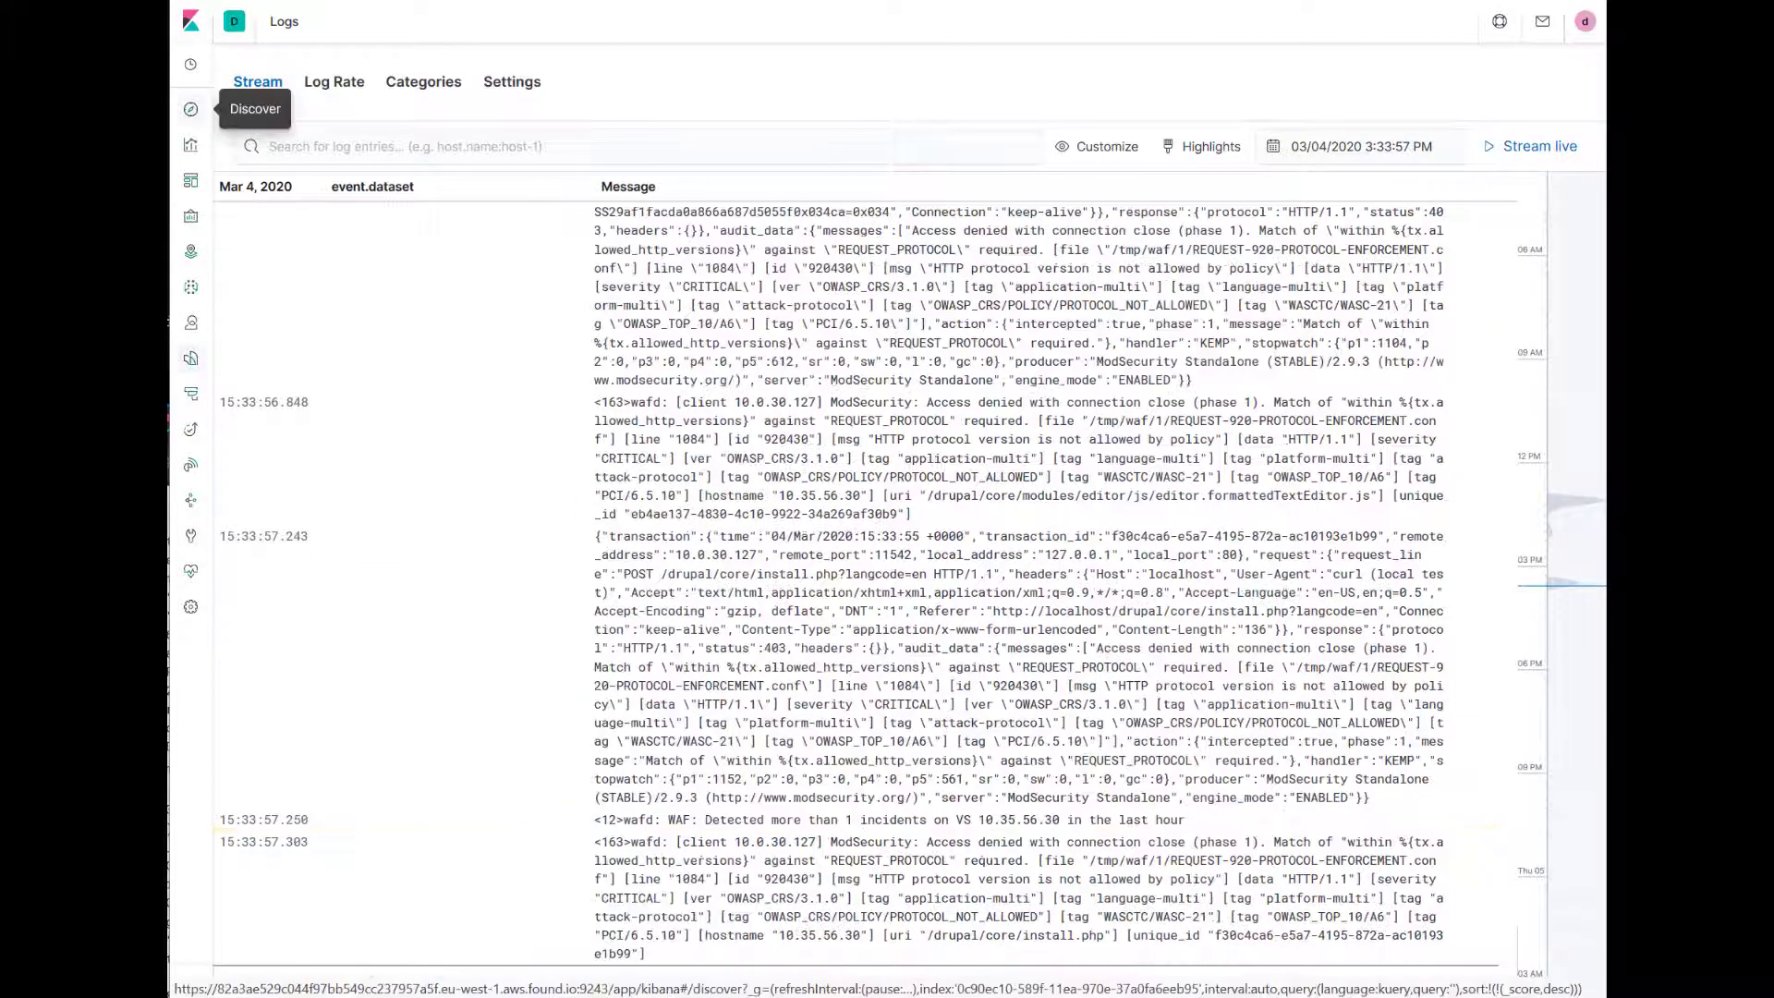
# - In Discover, expand the first WAF audit document and view it as JSON
pyautogui.click(191, 109)
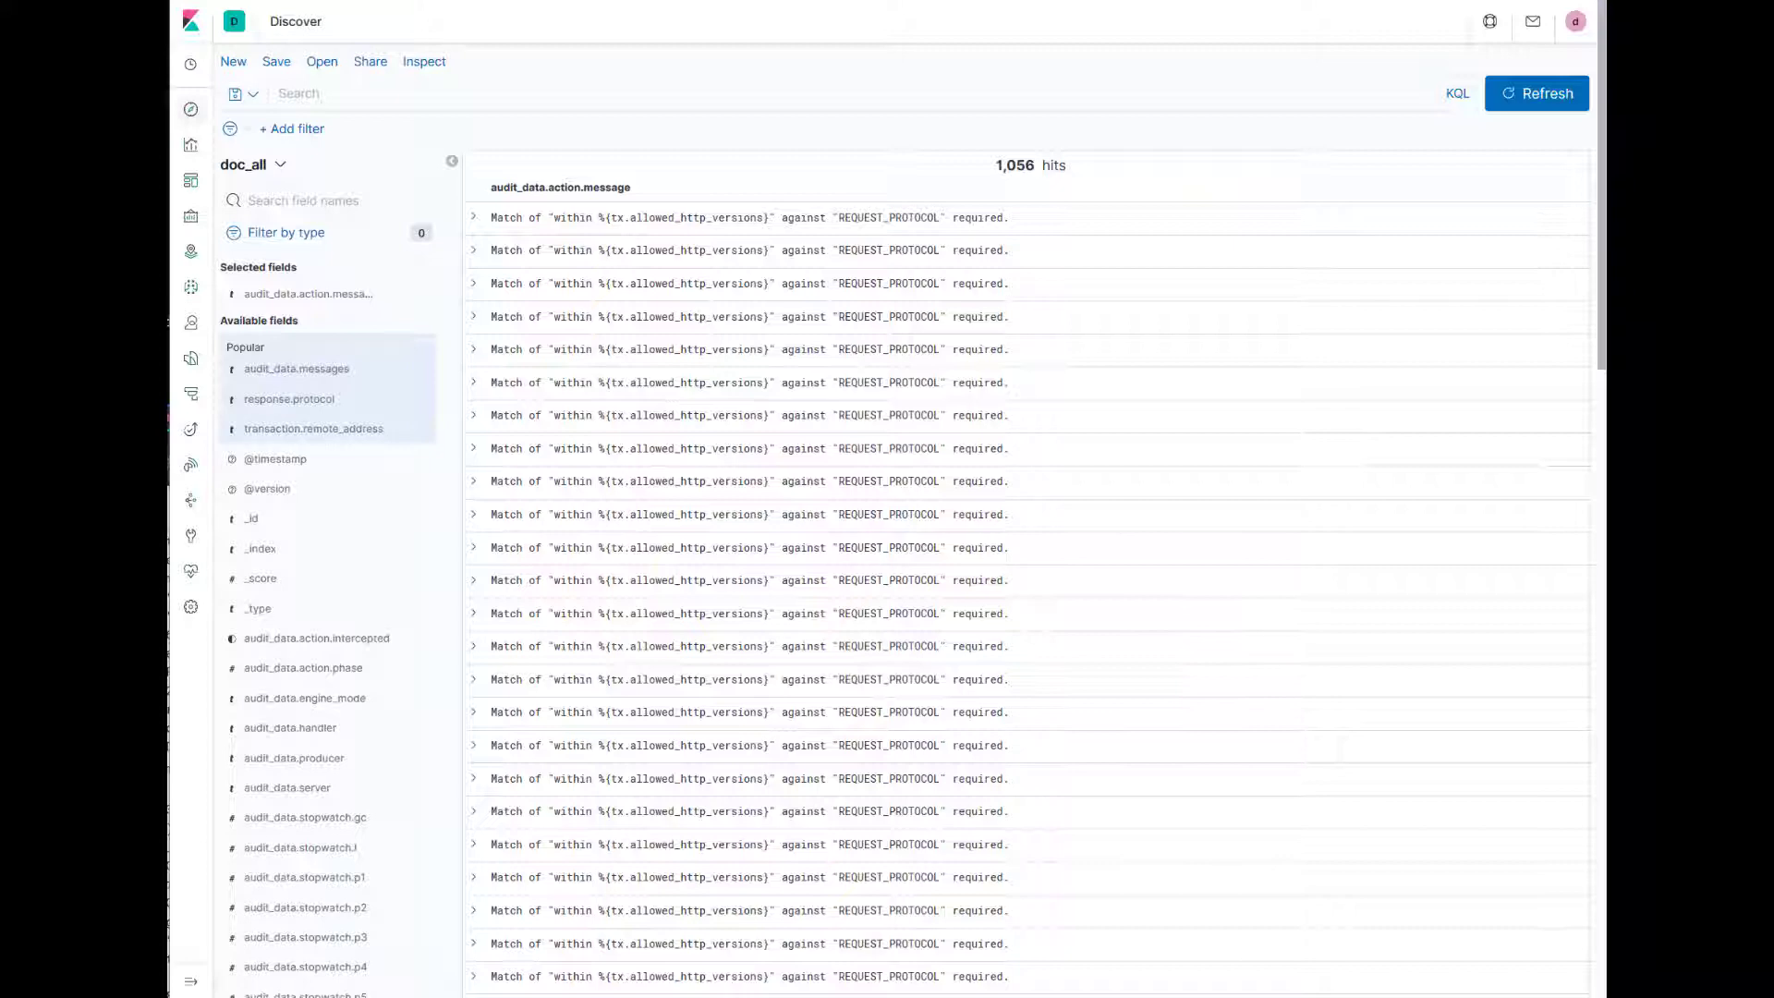
pyautogui.click(473, 216)
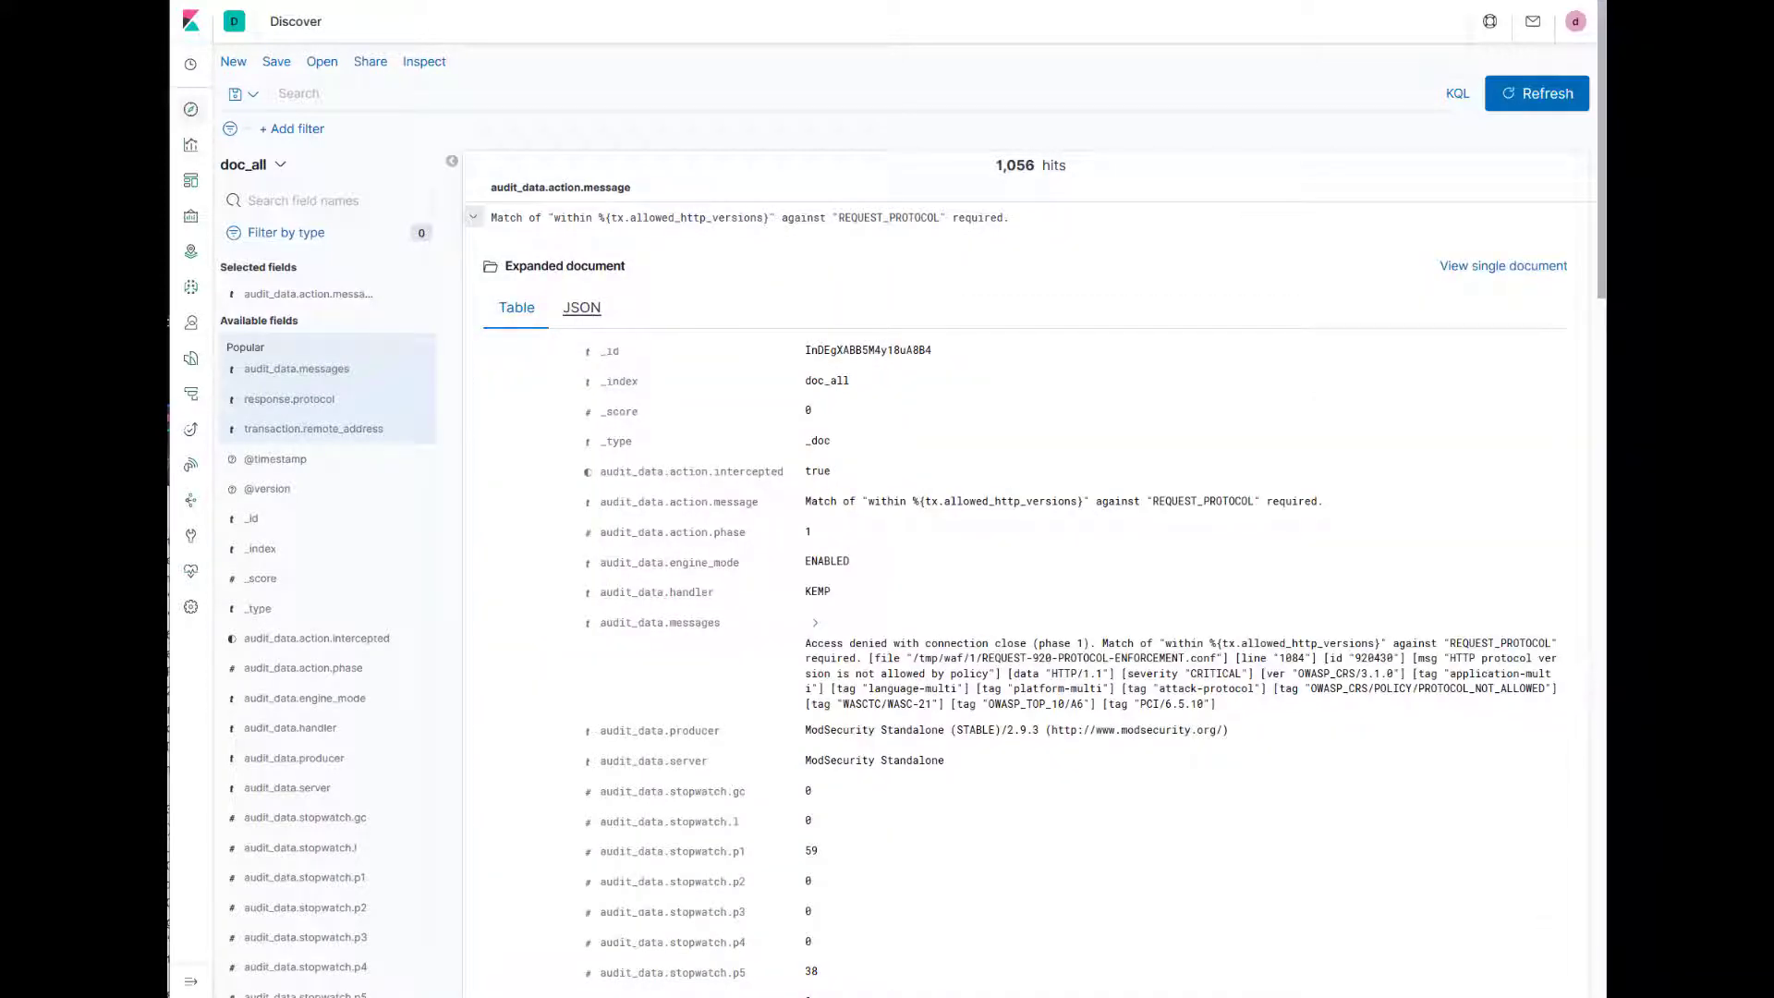
pyautogui.click(580, 307)
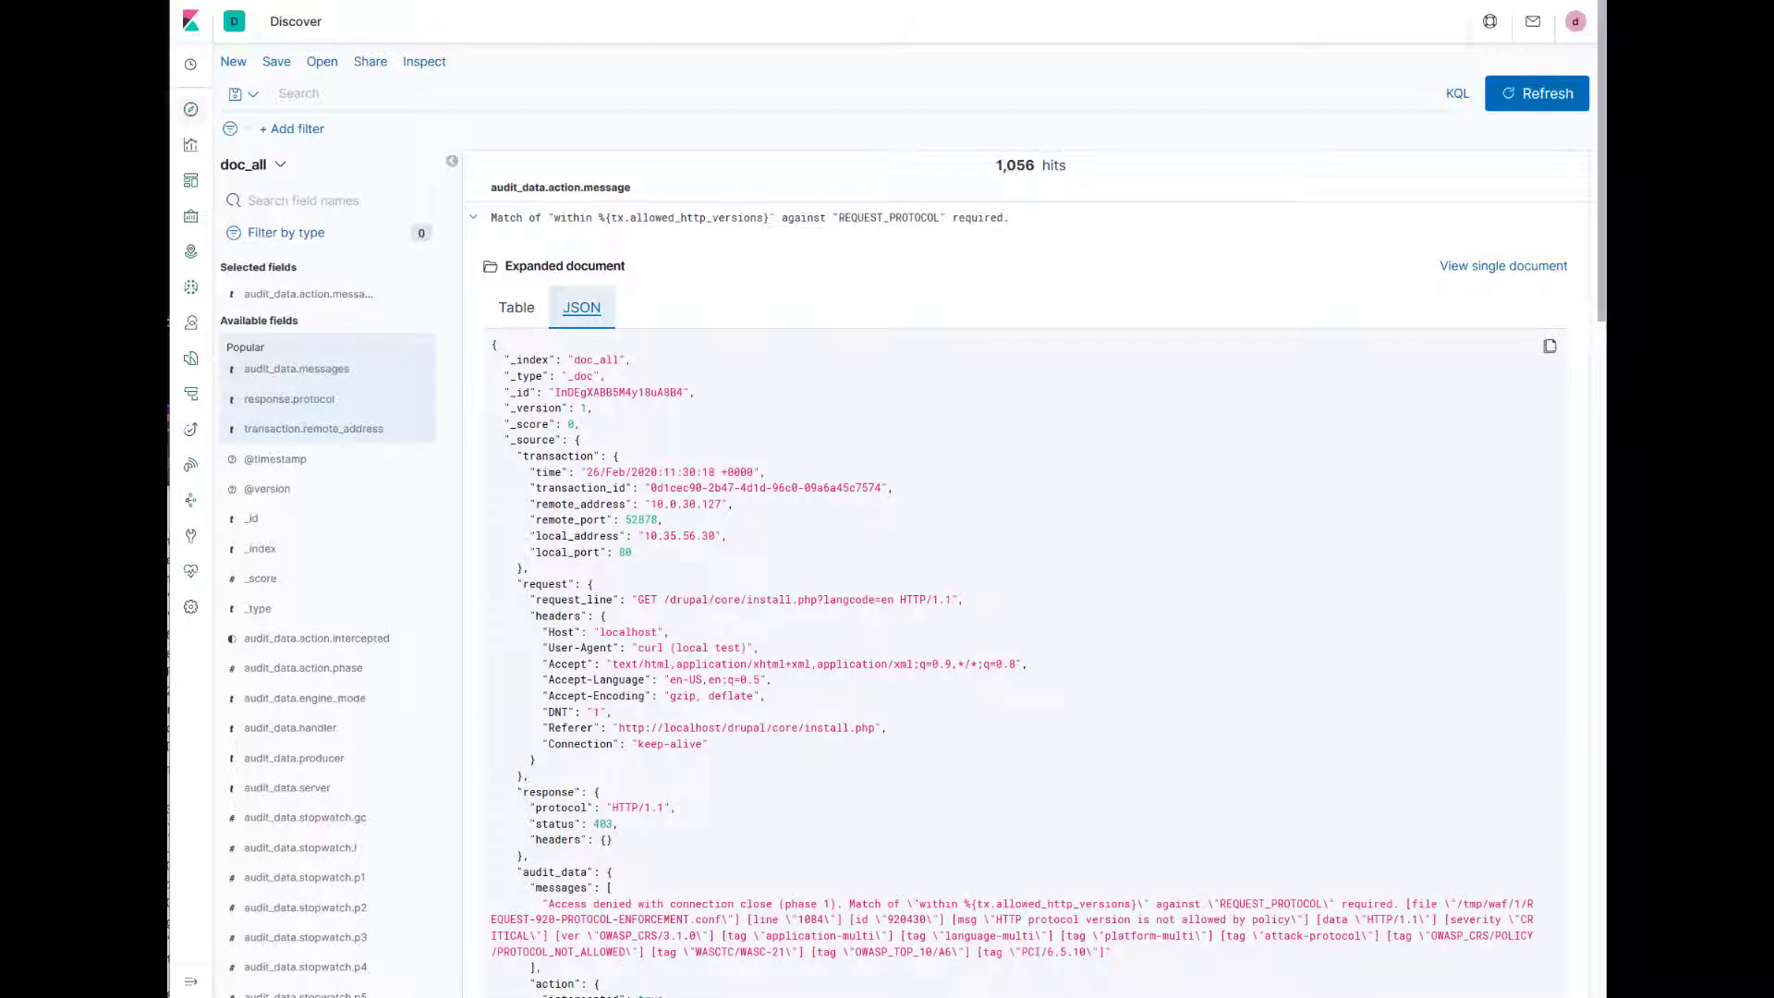
pyautogui.scroll(-3)
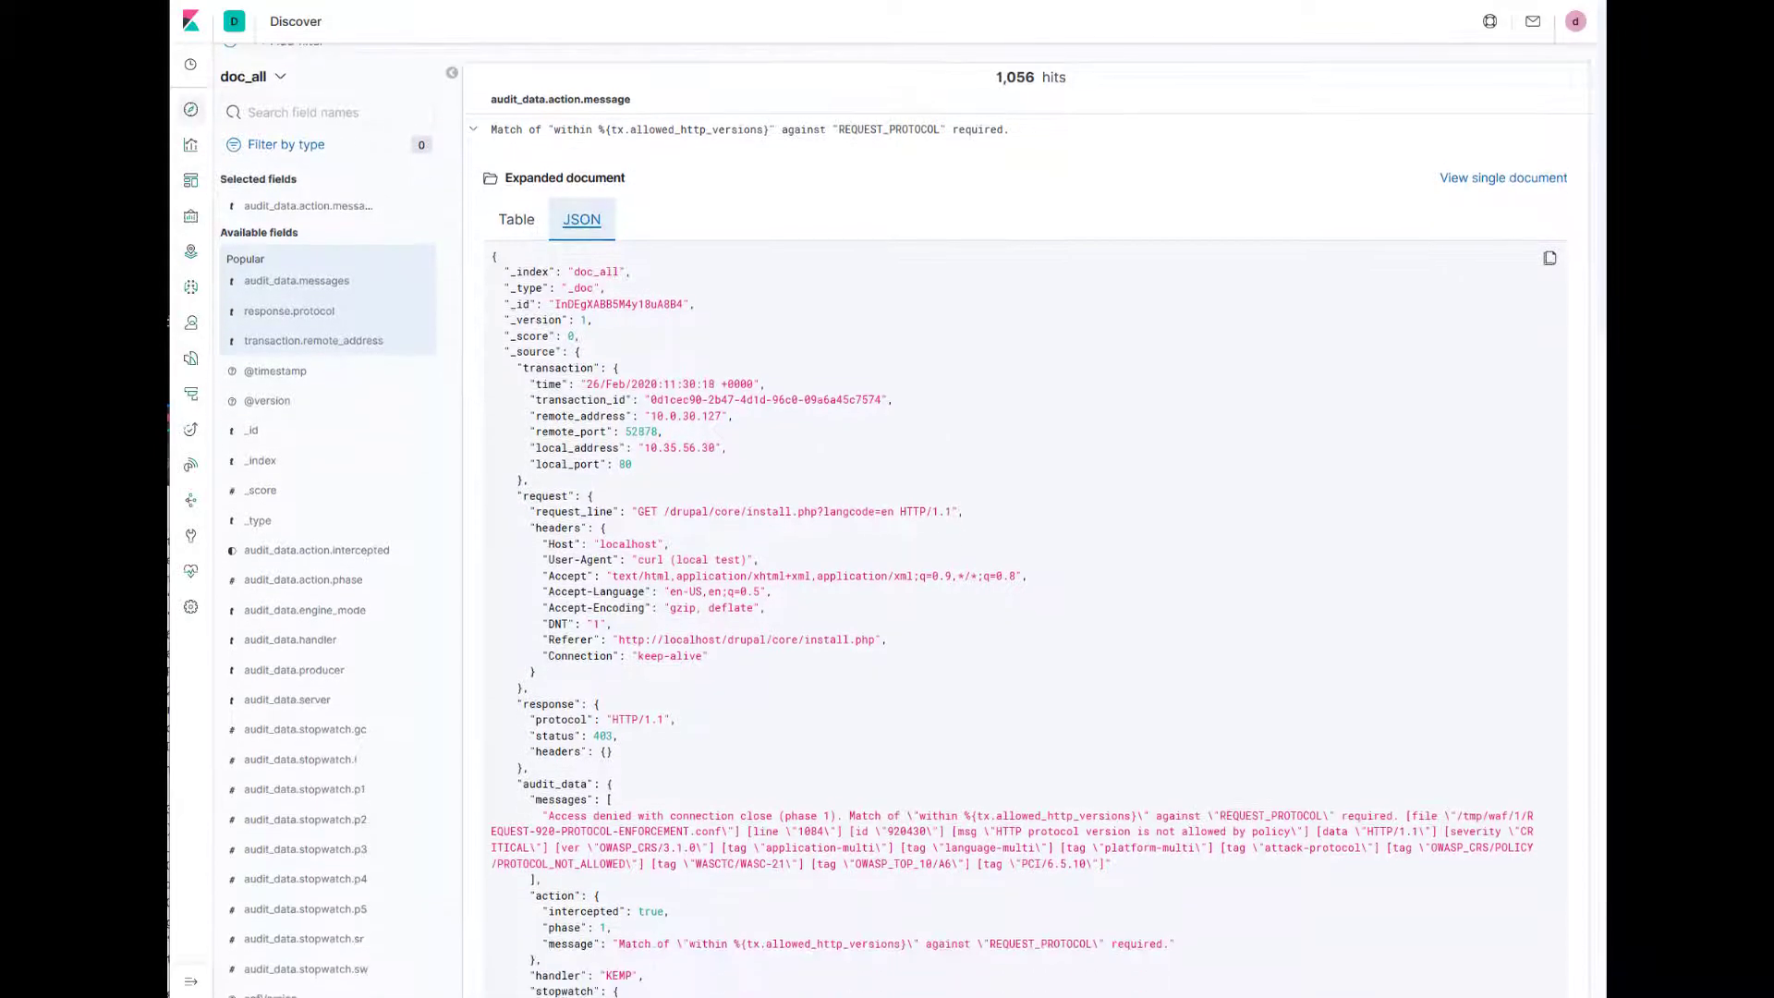
pyautogui.scroll(-3)
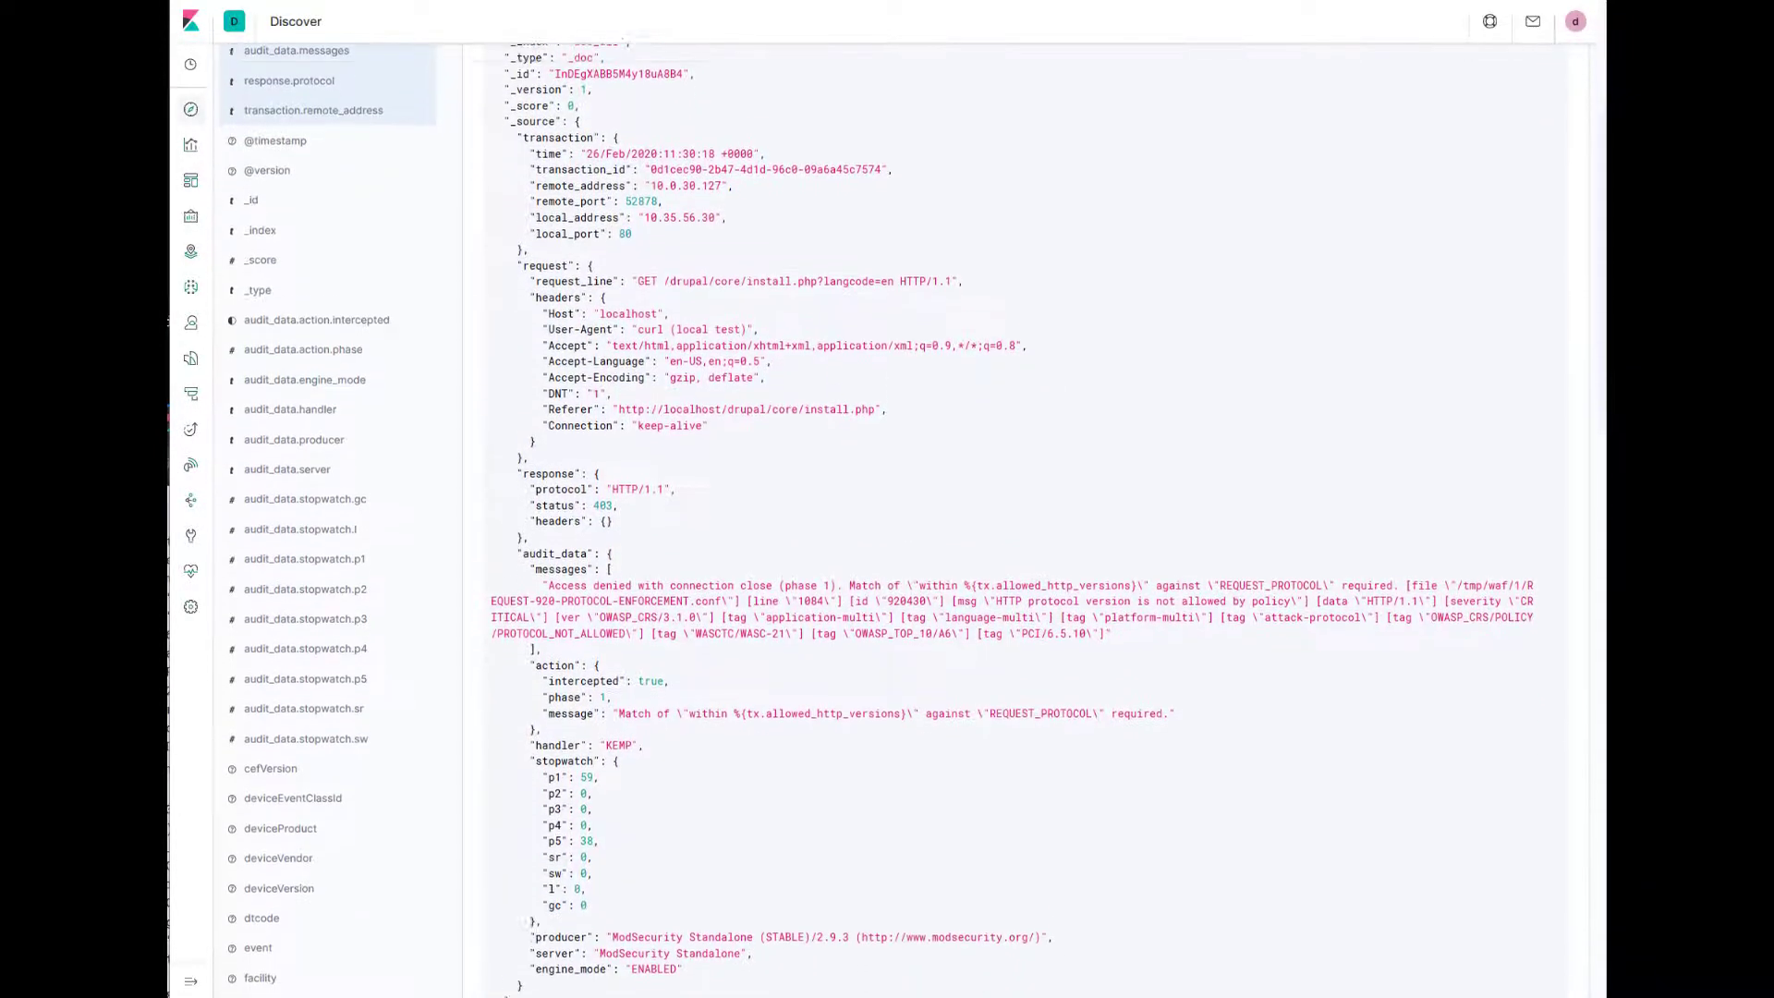